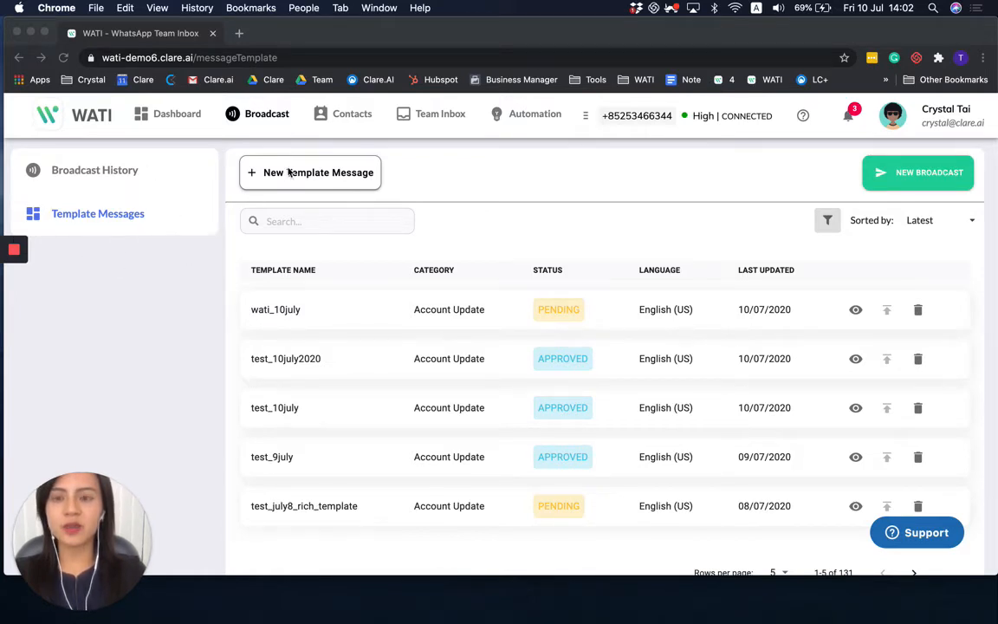
- Start a new template message from the Template Messages page
left_click(308, 173)
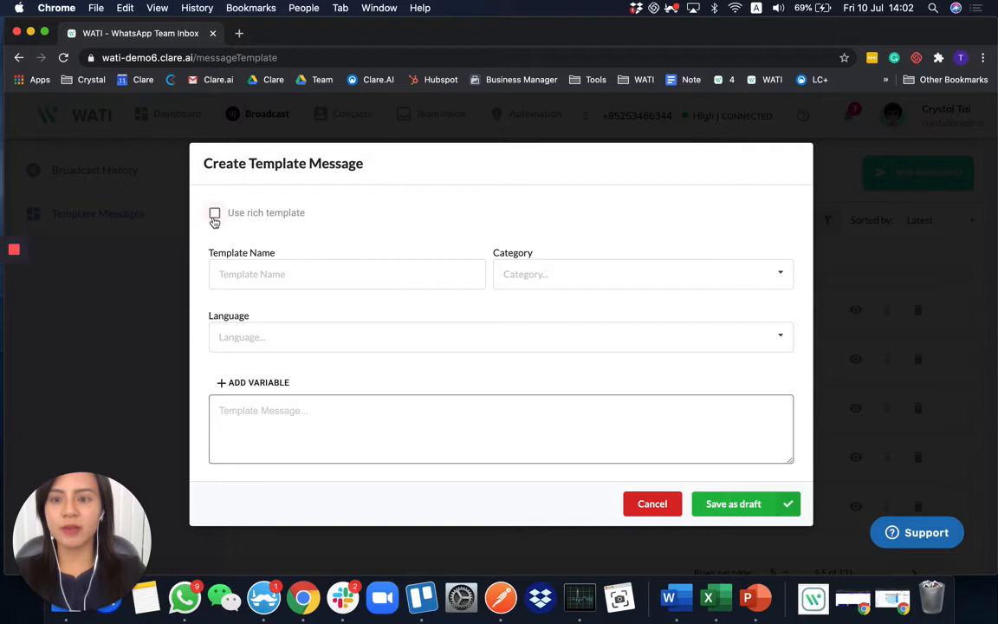
- Enable the rich template option with a Media header
left_click(215, 213)
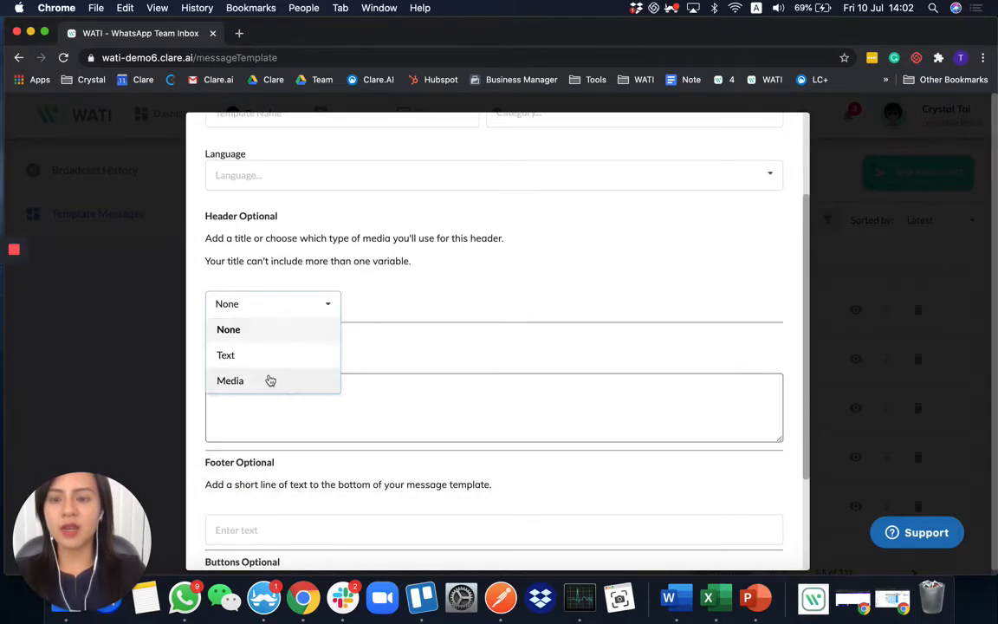
left_click(229, 381)
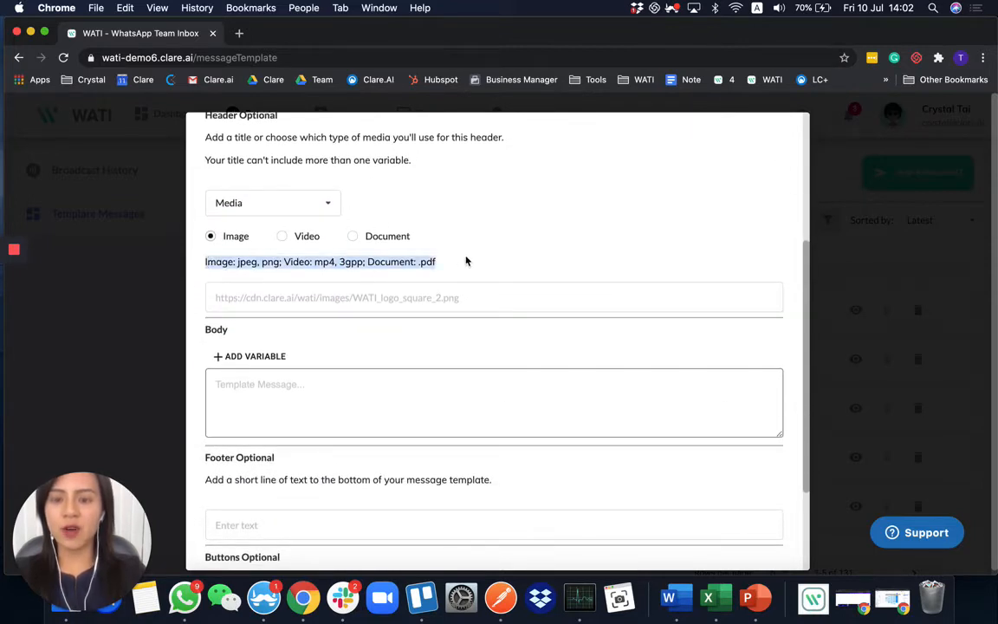
scroll("down", 3)
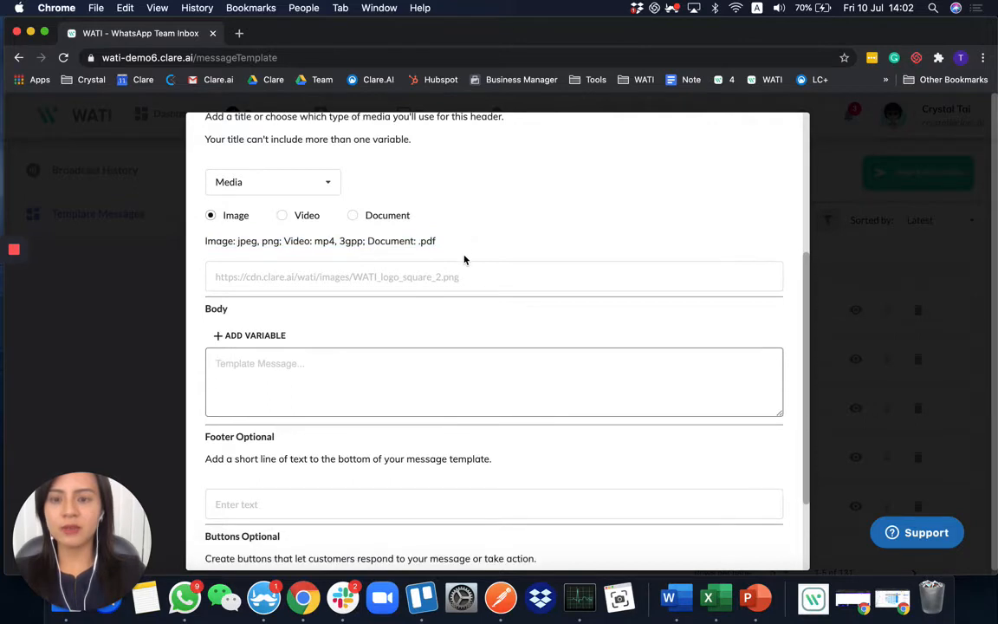
scroll("down", 3)
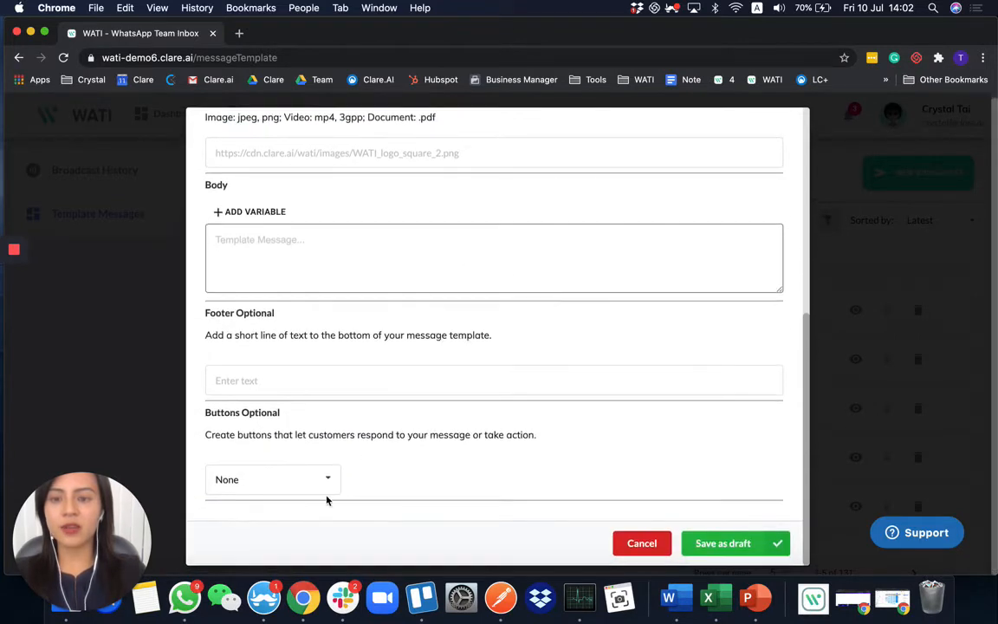
- Add a call-to-action Visit Website button with a Dynamic URL
left_click(270, 479)
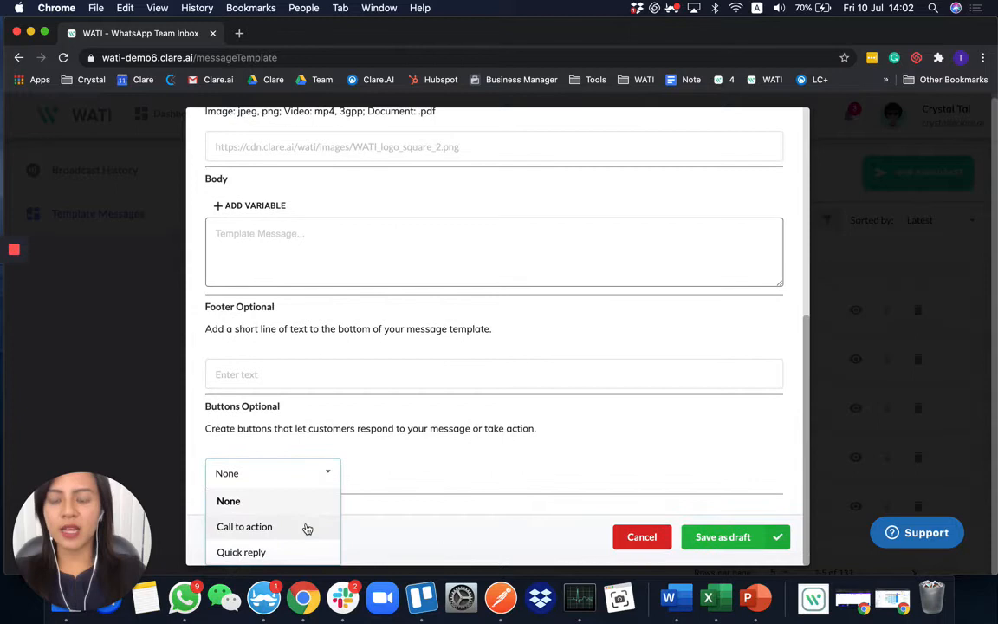
left_click(244, 526)
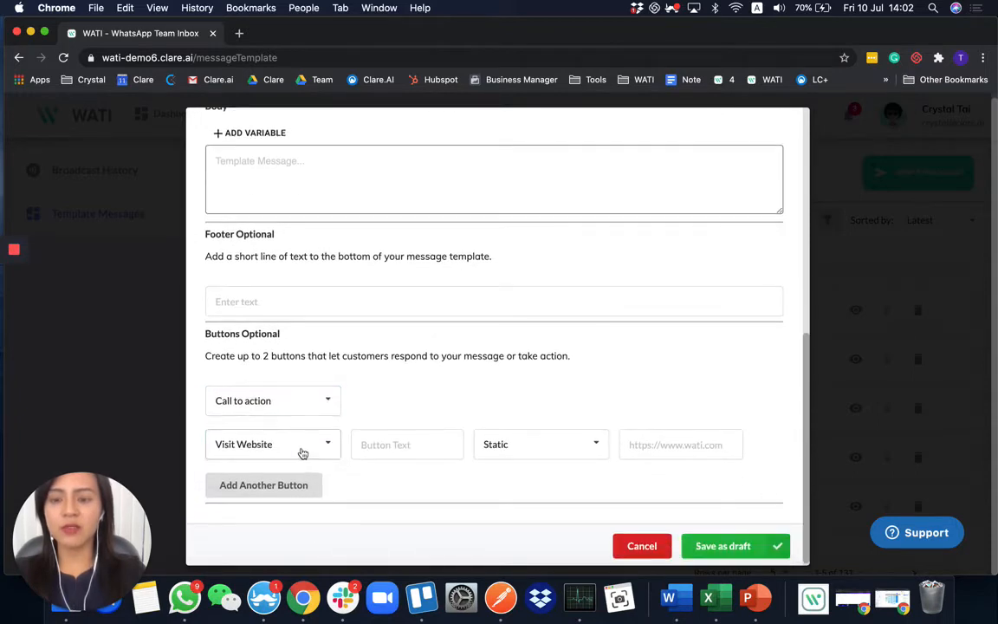
left_click(274, 444)
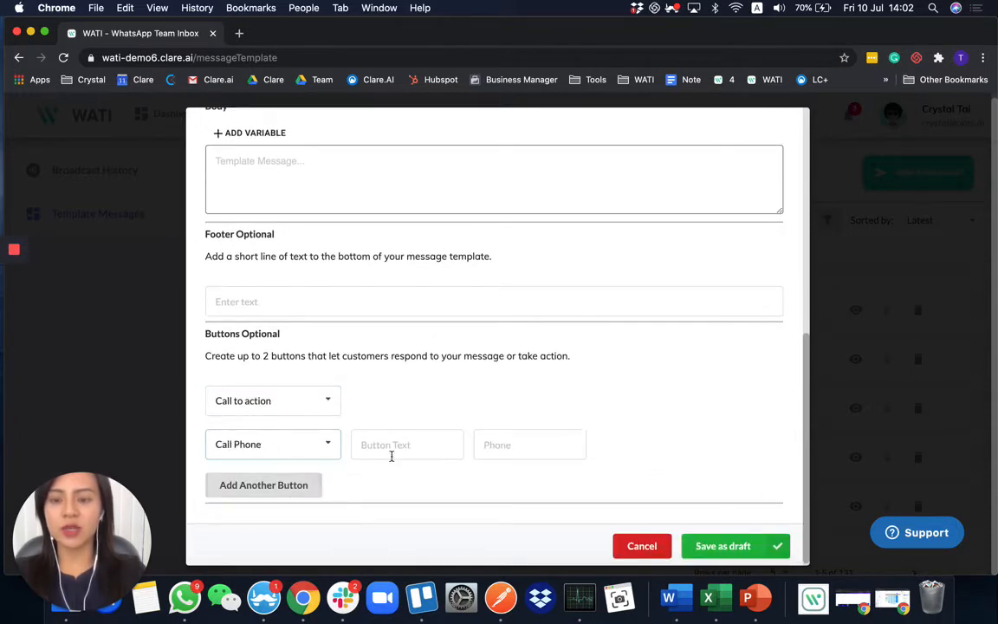
left_click(272, 444)
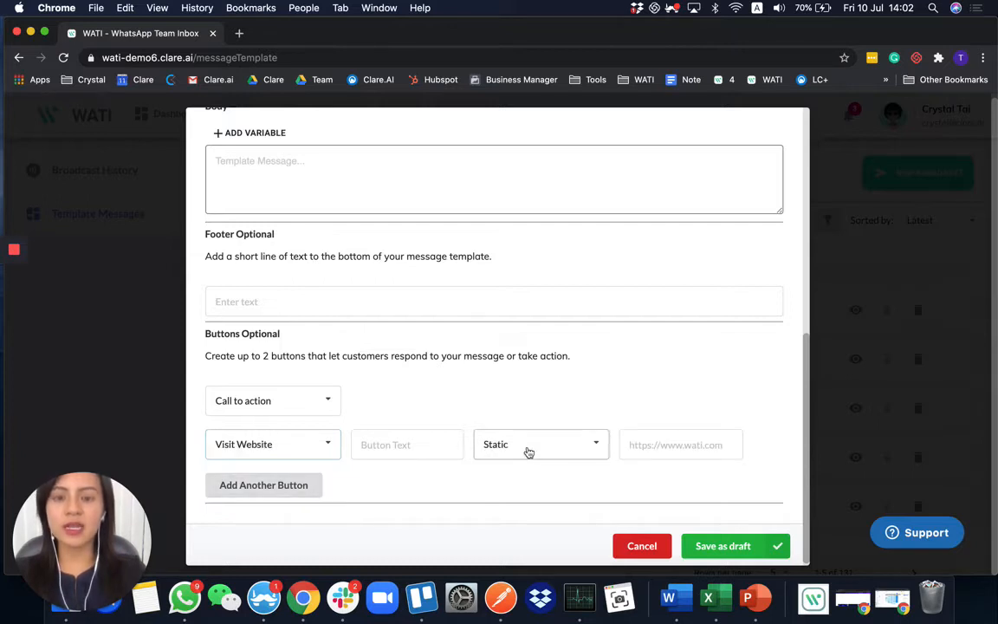
left_click(540, 443)
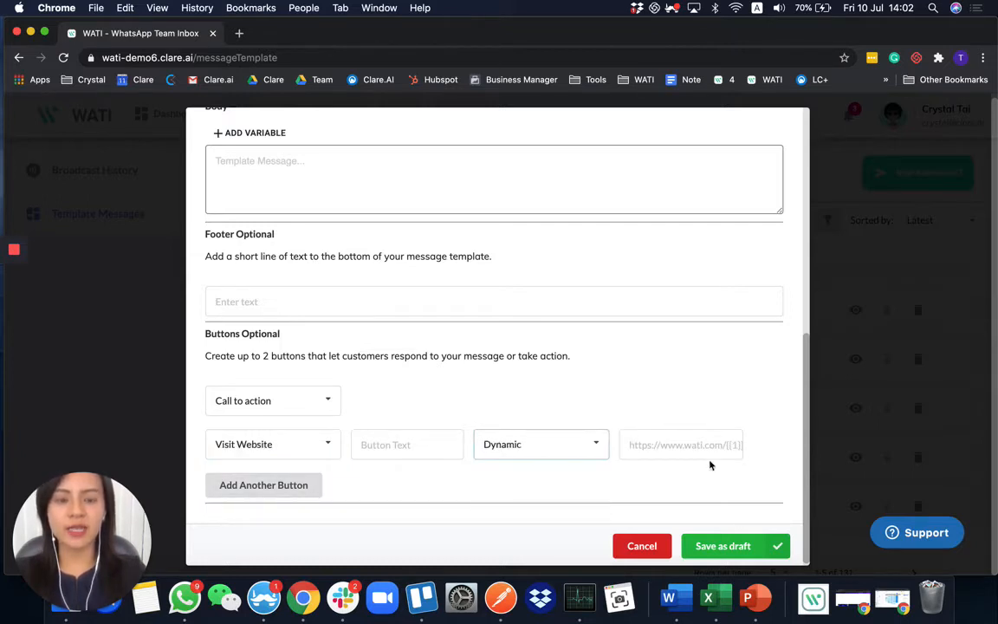
mouse_move(745, 431)
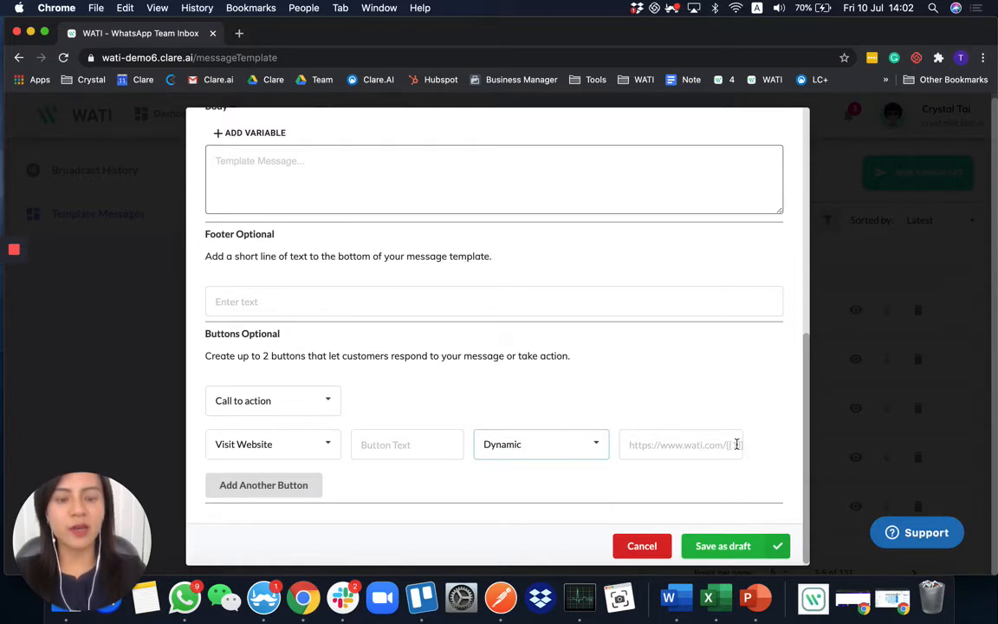
mouse_move(734, 447)
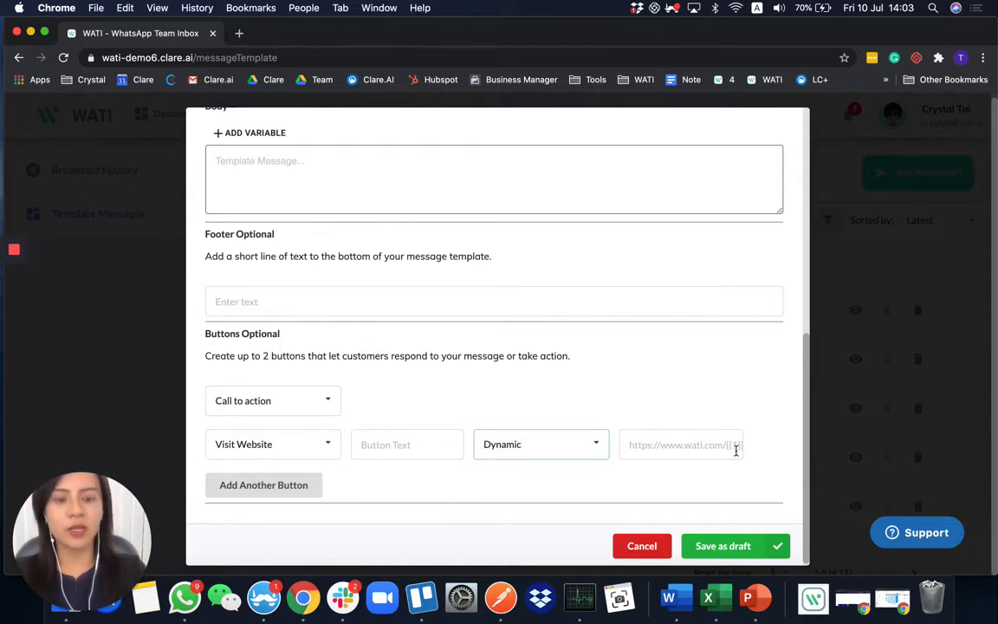
scroll("up", 3)
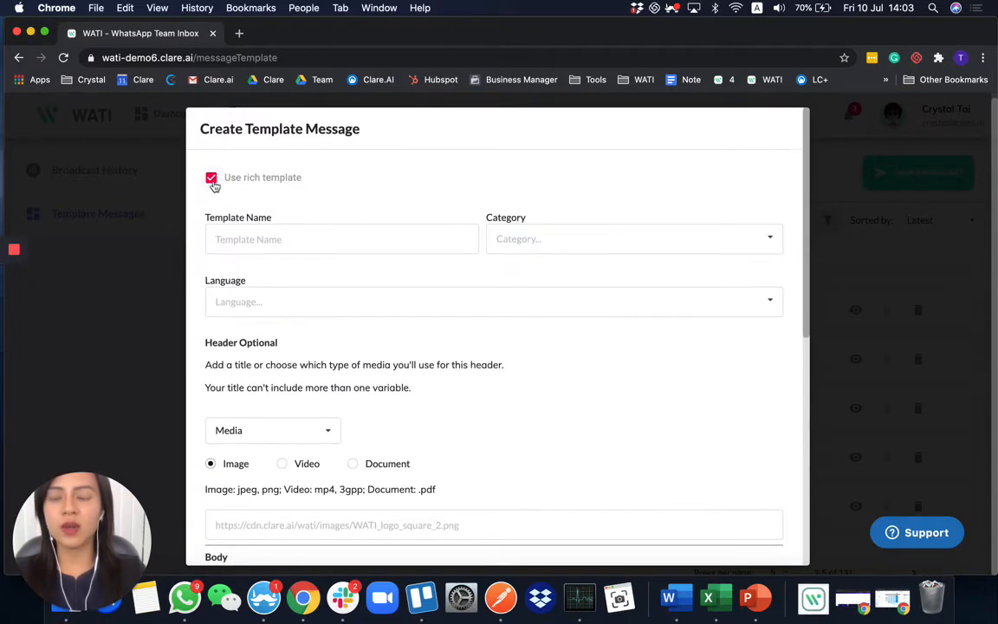
- Switch back to a plain text template named WATI_text_10July
left_click(212, 177)
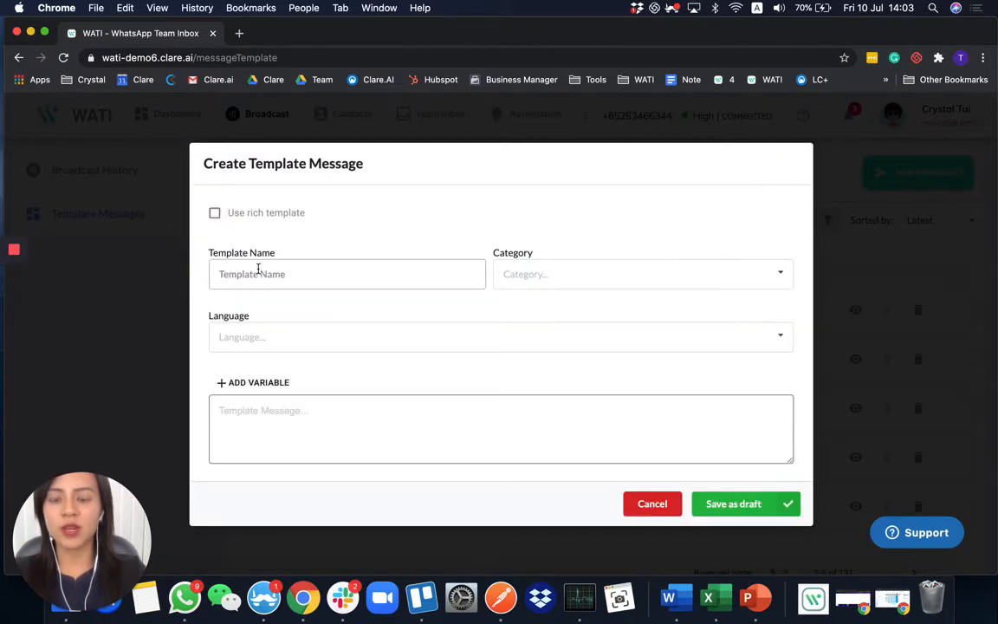
type("WATI_text_")
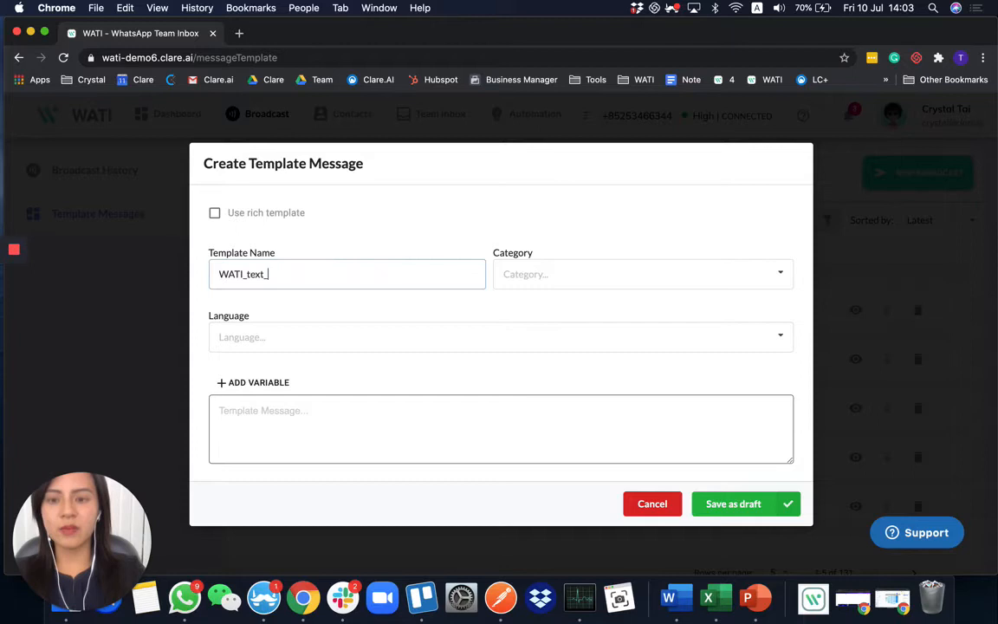
type("10Jlu")
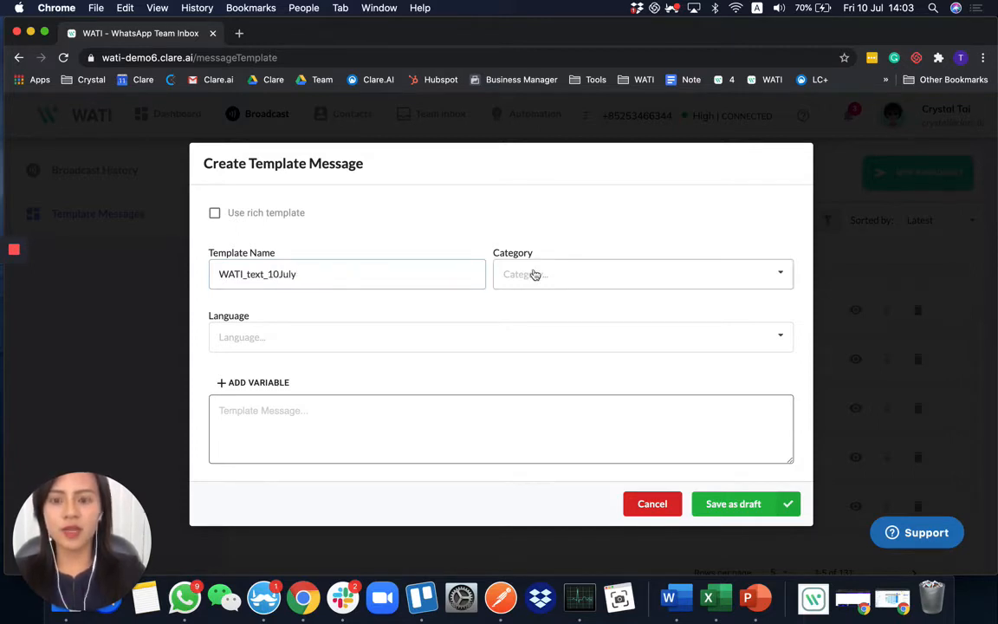
- Set category Account Update, language English (US), and begin the message with "Hi"
left_click(534, 274)
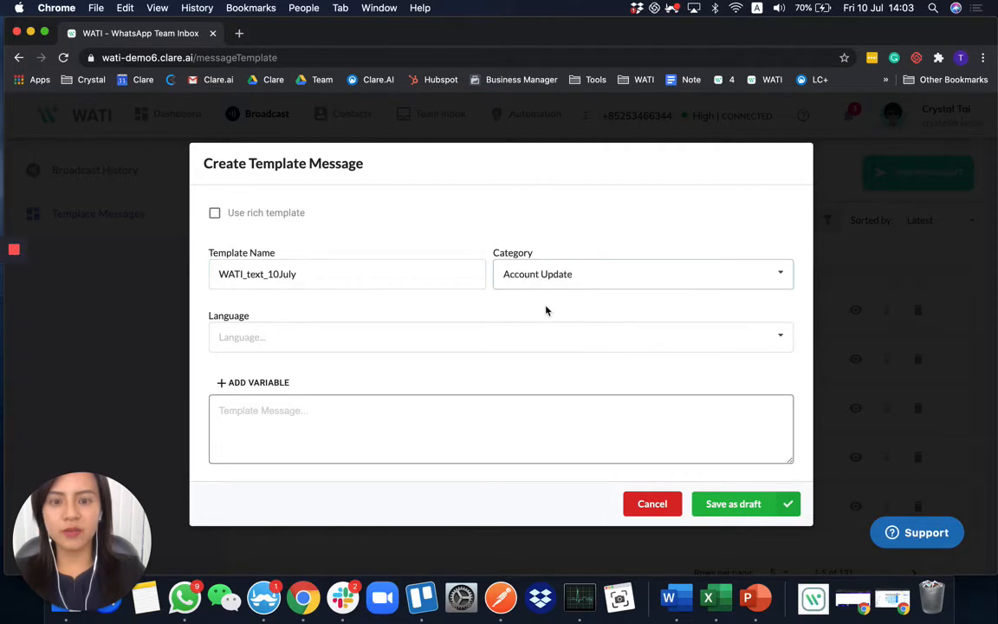
left_click(500, 336)
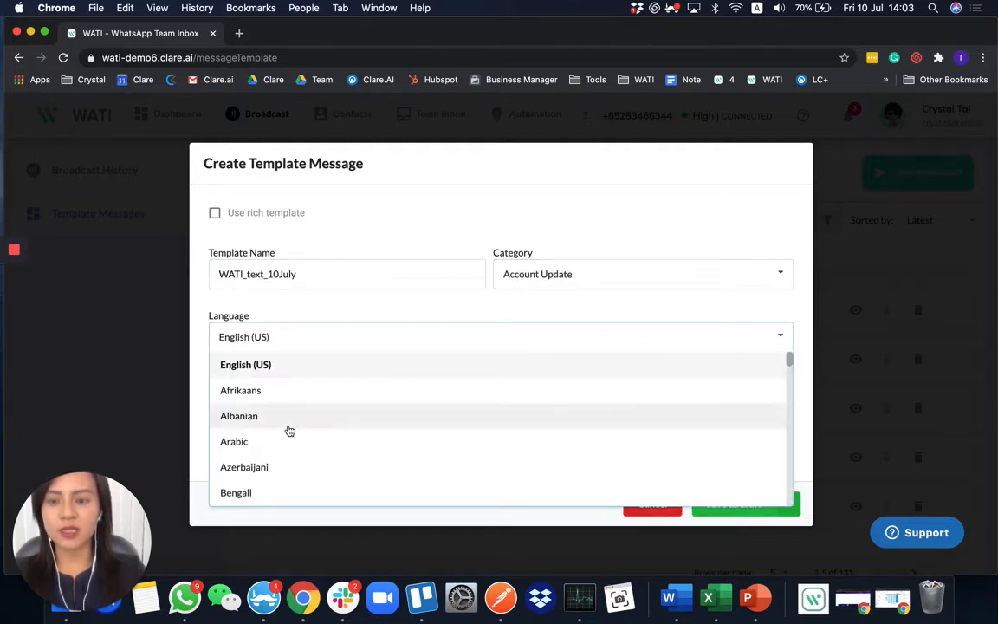
left_click(246, 364)
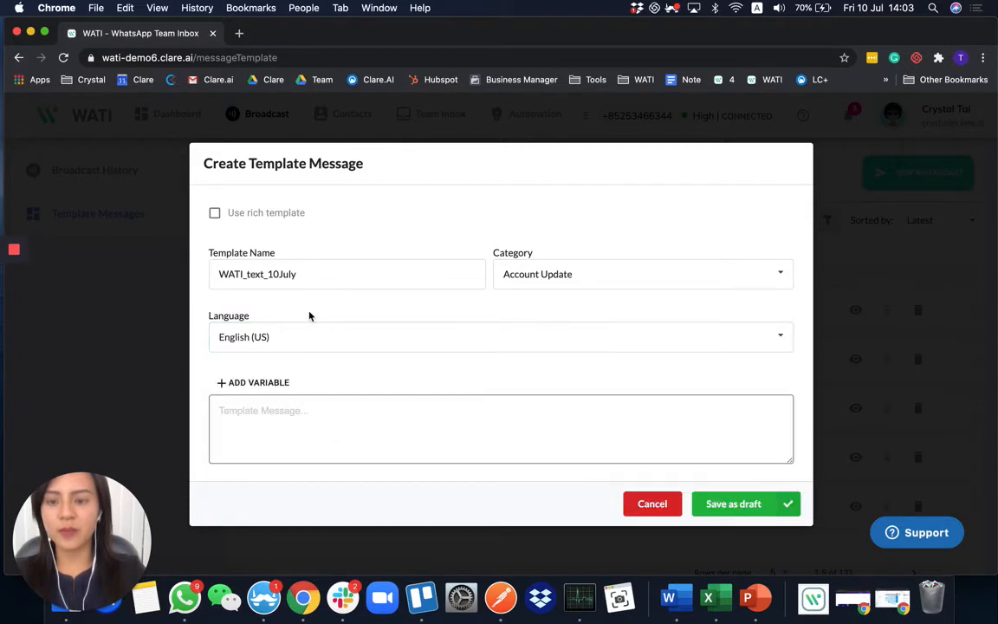
type("Hi")
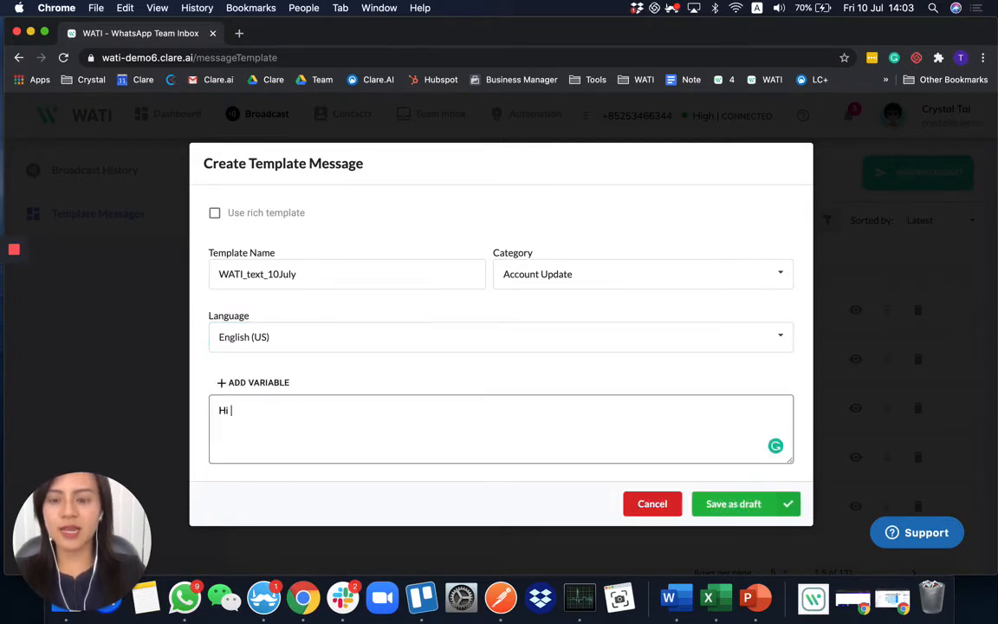
- Insert the name variable, finish "your account has been activated" and save as draft
left_click(253, 382)
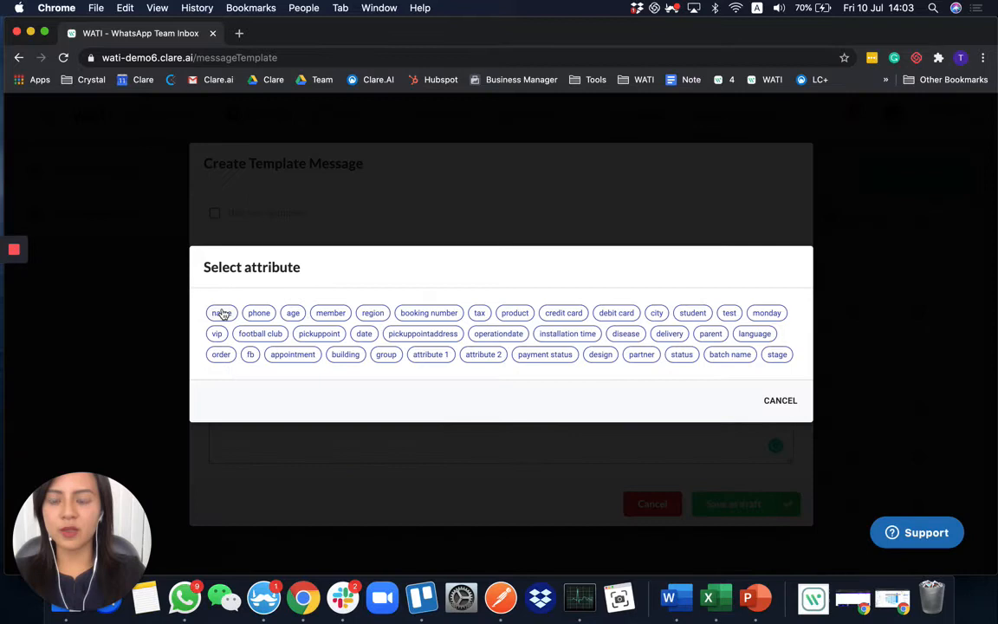
left_click(220, 312)
type("your")
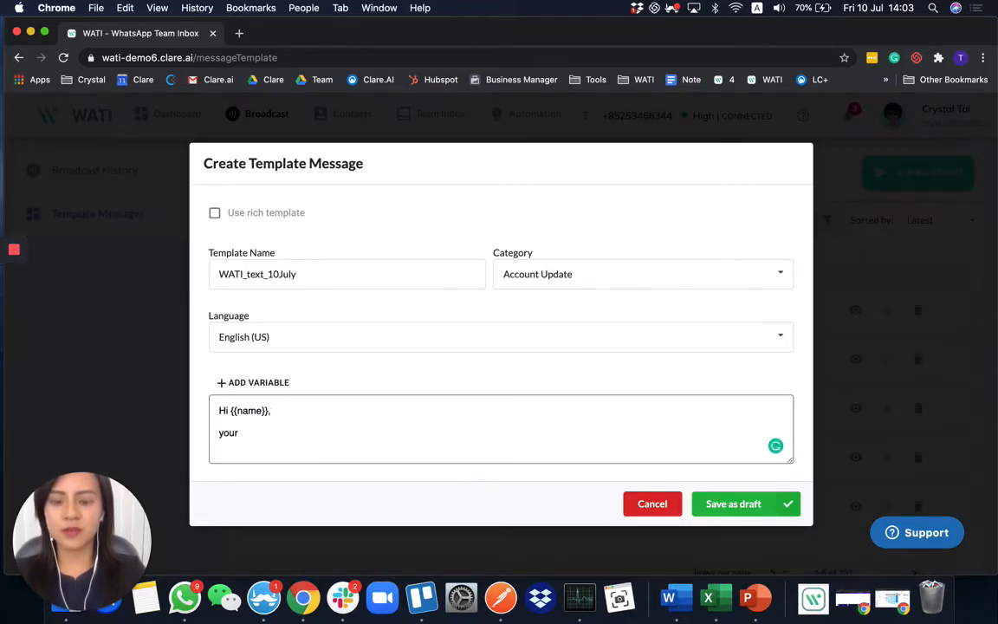
type("account has been")
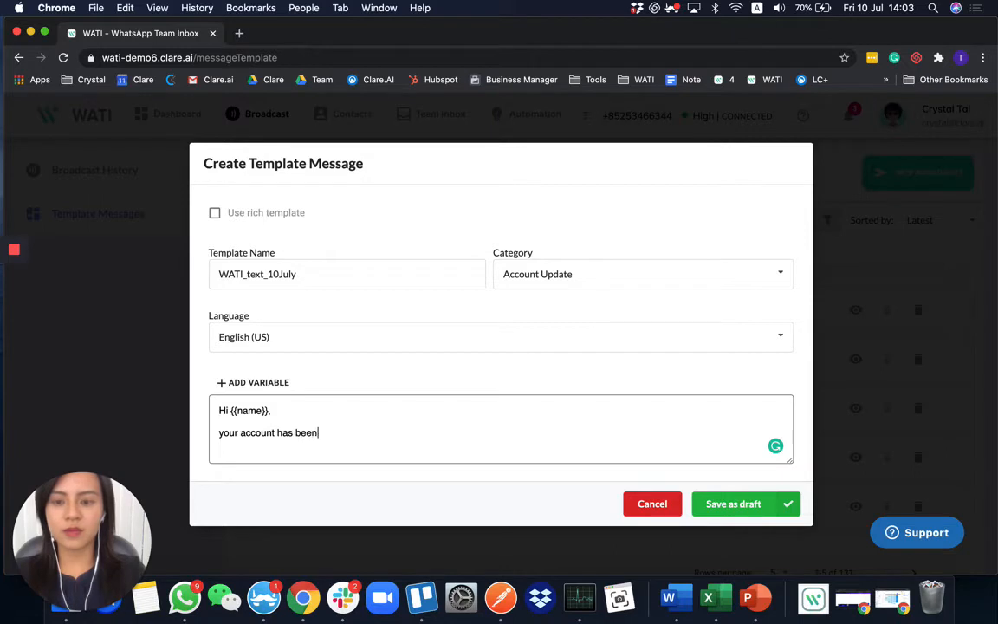
type("activated.")
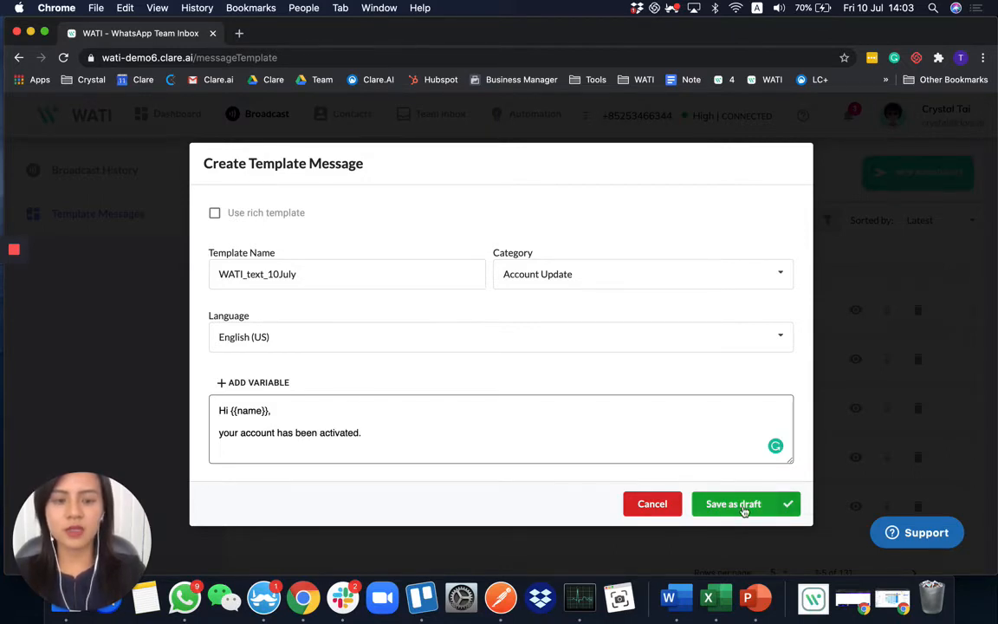
left_click(745, 502)
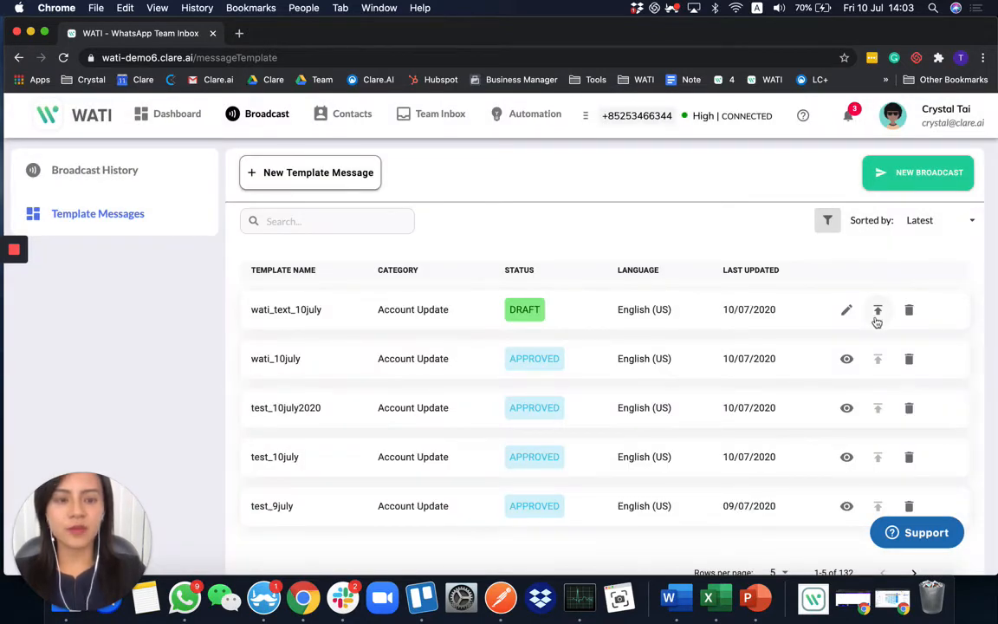
left_click(876, 308)
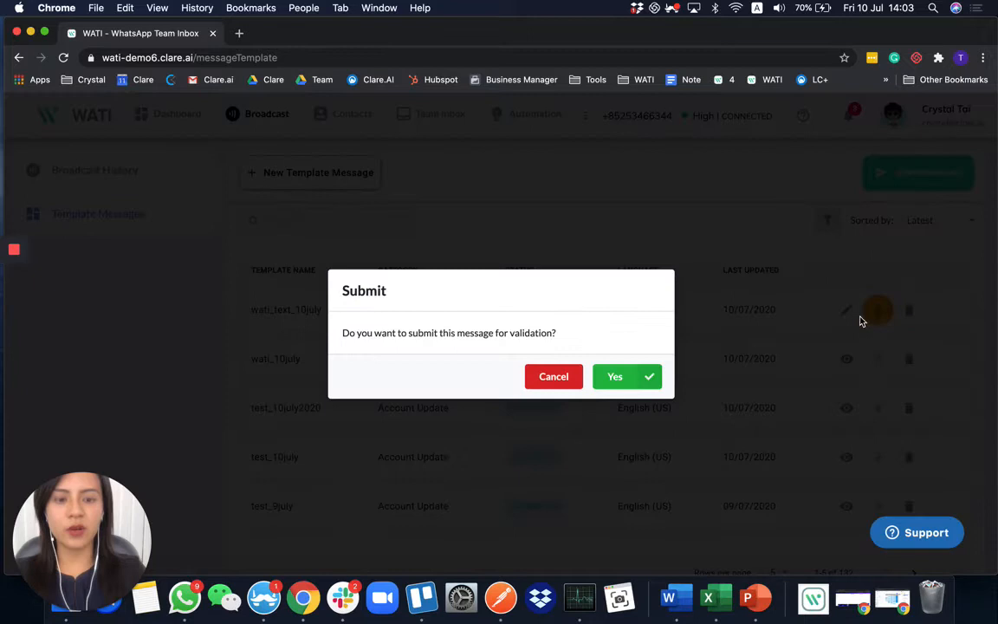
left_click(627, 376)
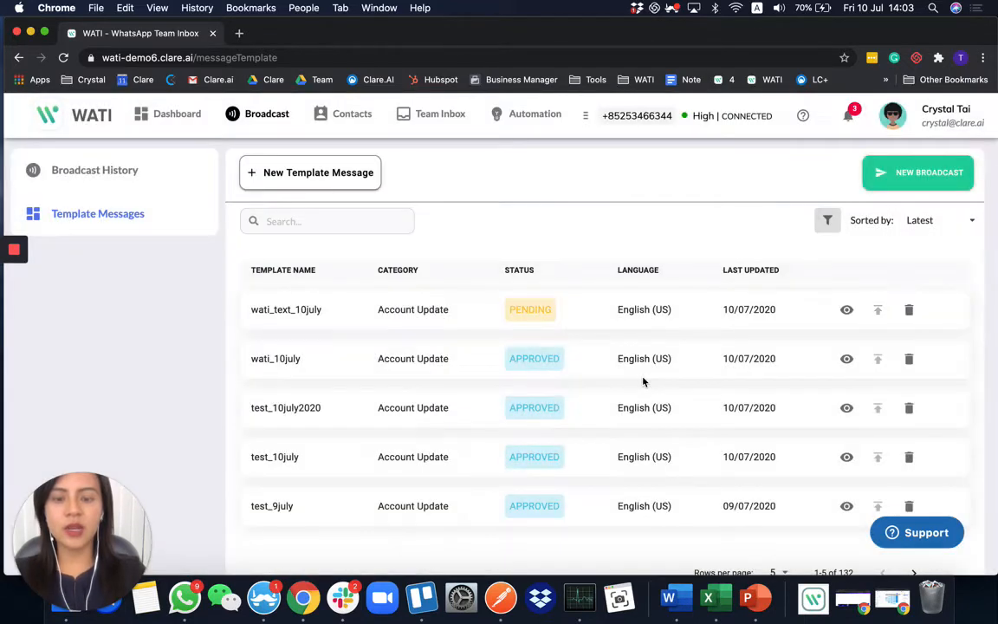
mouse_move(549, 337)
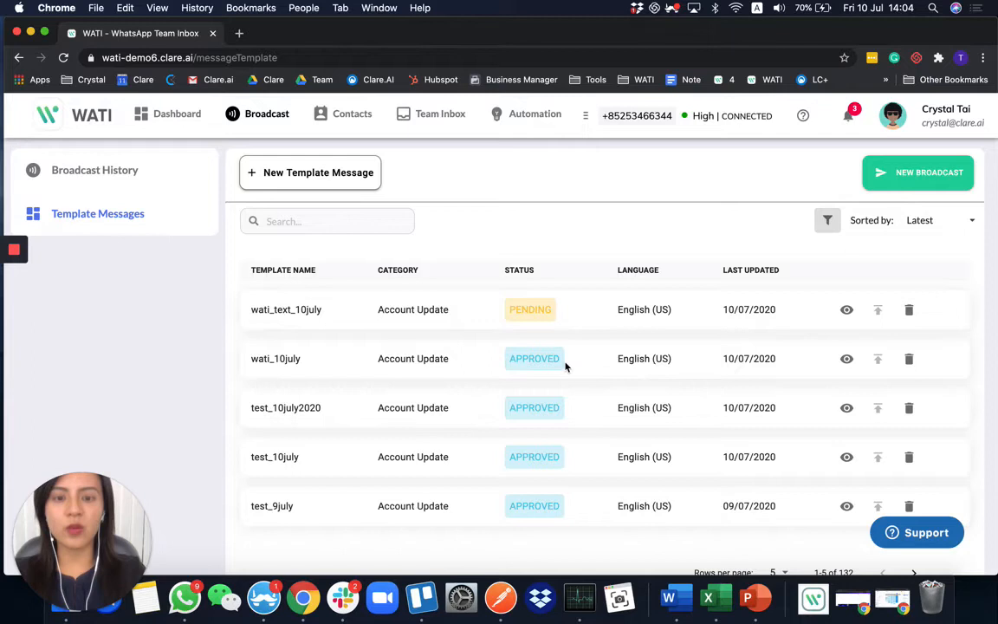
mouse_move(570, 371)
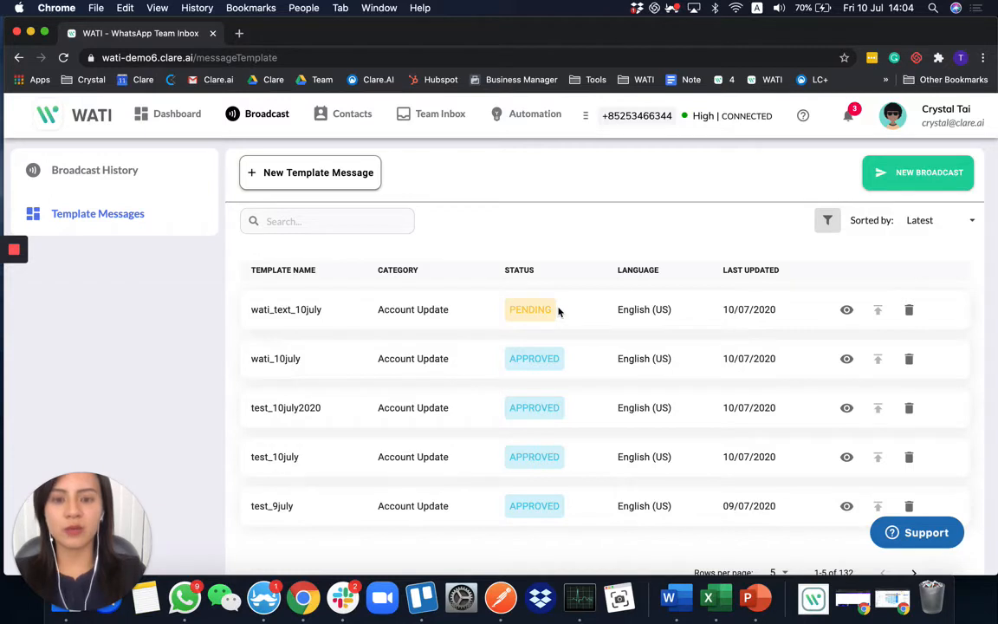
mouse_move(845, 308)
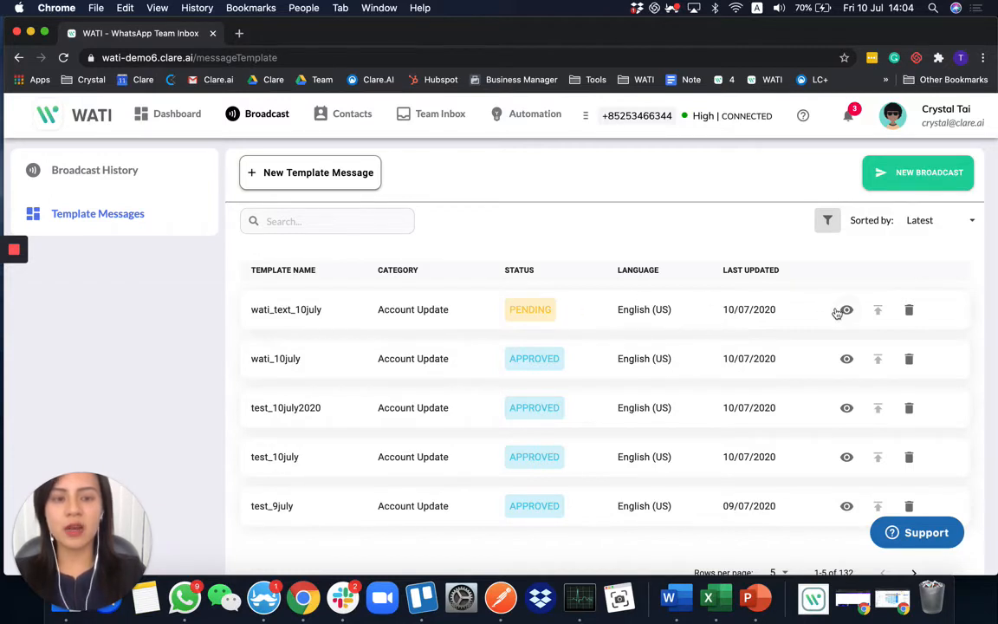
left_click(846, 308)
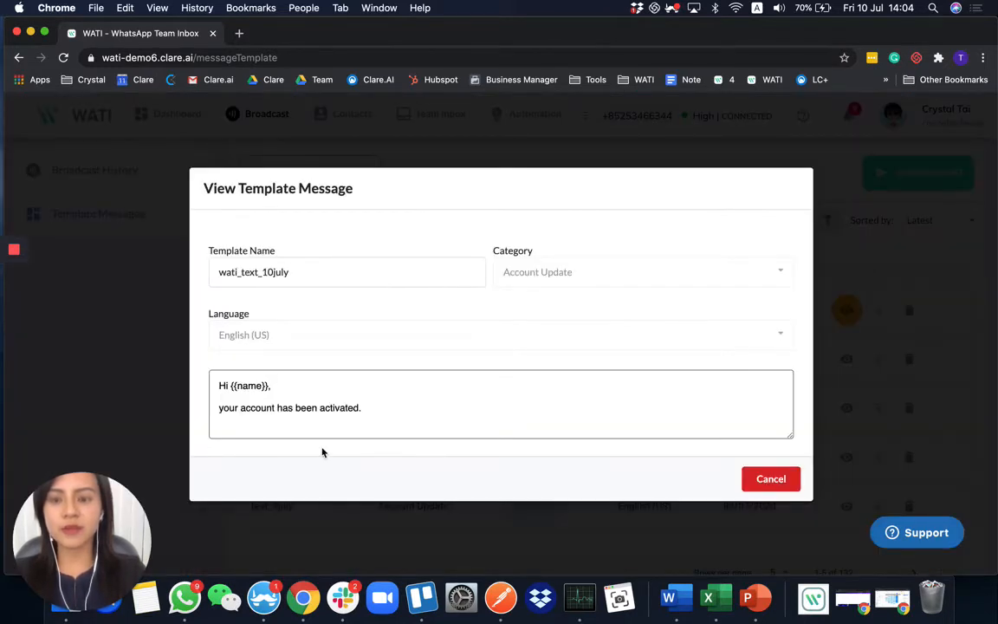
mouse_move(474, 423)
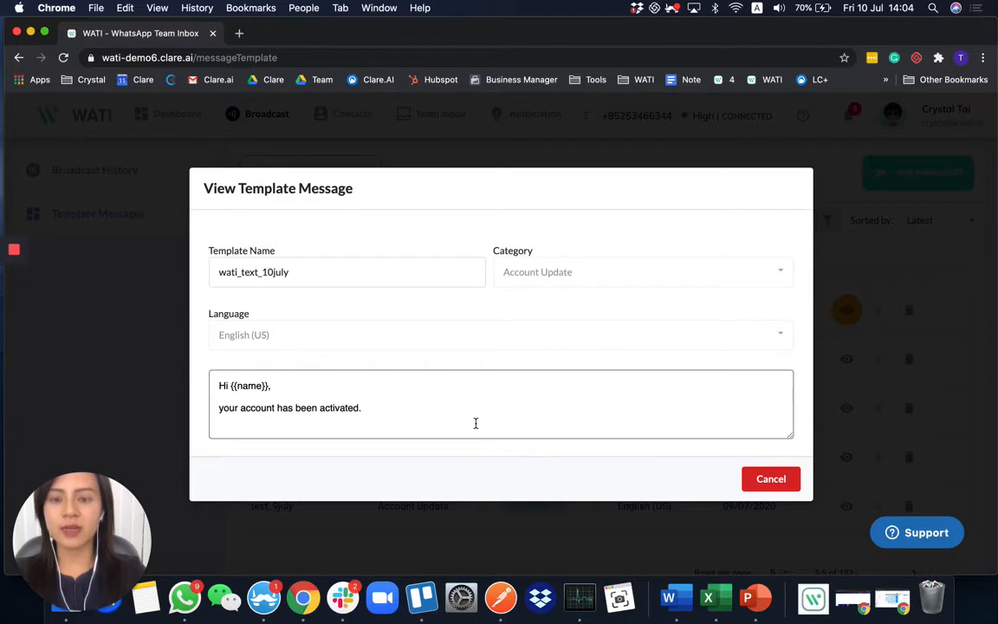
left_click(769, 478)
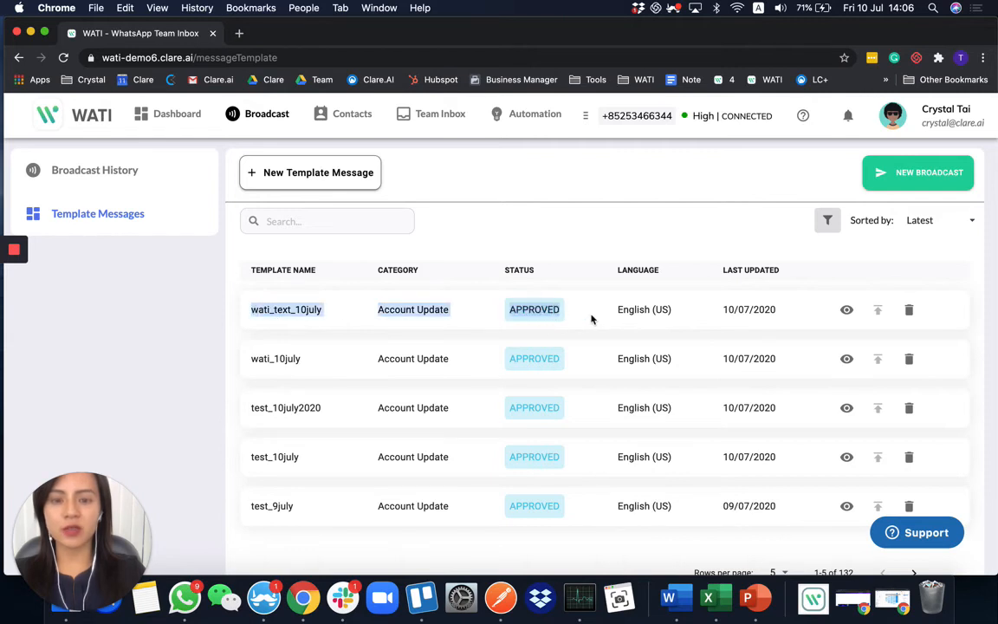
- Go to Broadcast History after confirming wati_text_10july is approved
left_click(94, 170)
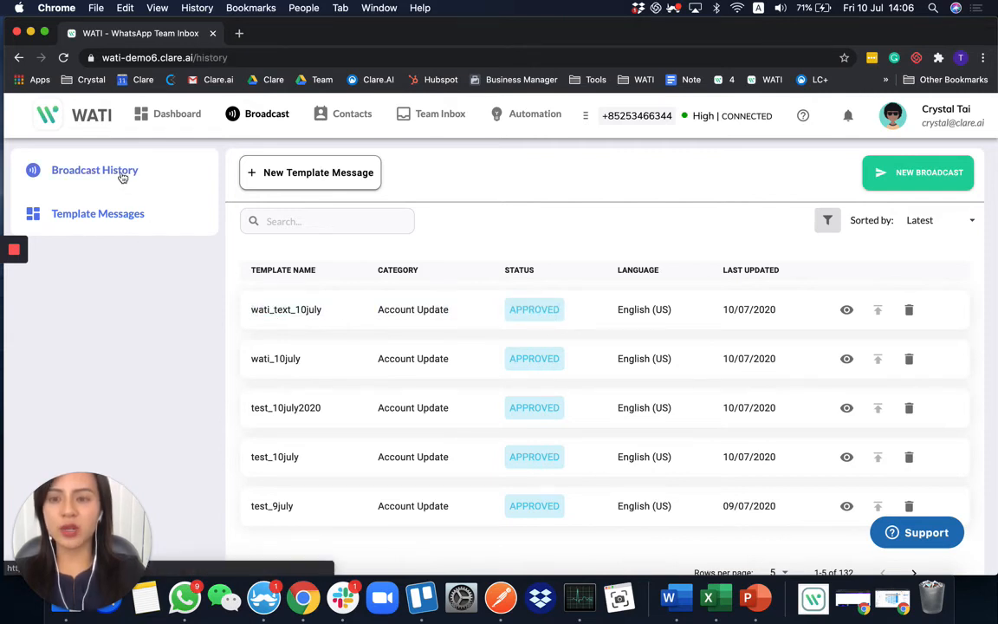
- Create a new broadcast named Test_10July
left_click(93, 170)
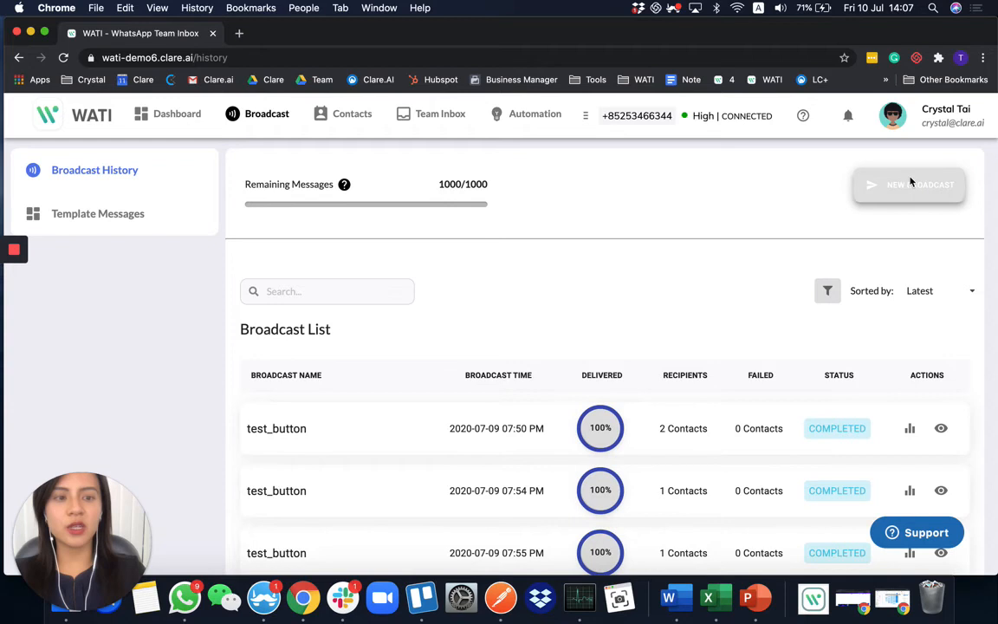
left_click(912, 183)
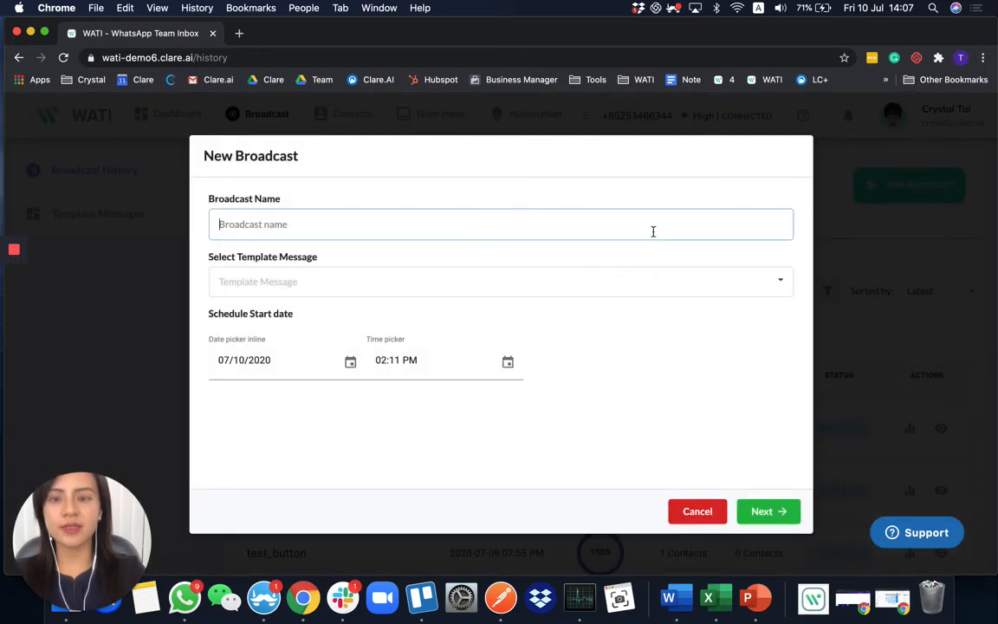
type("Test_10Ju")
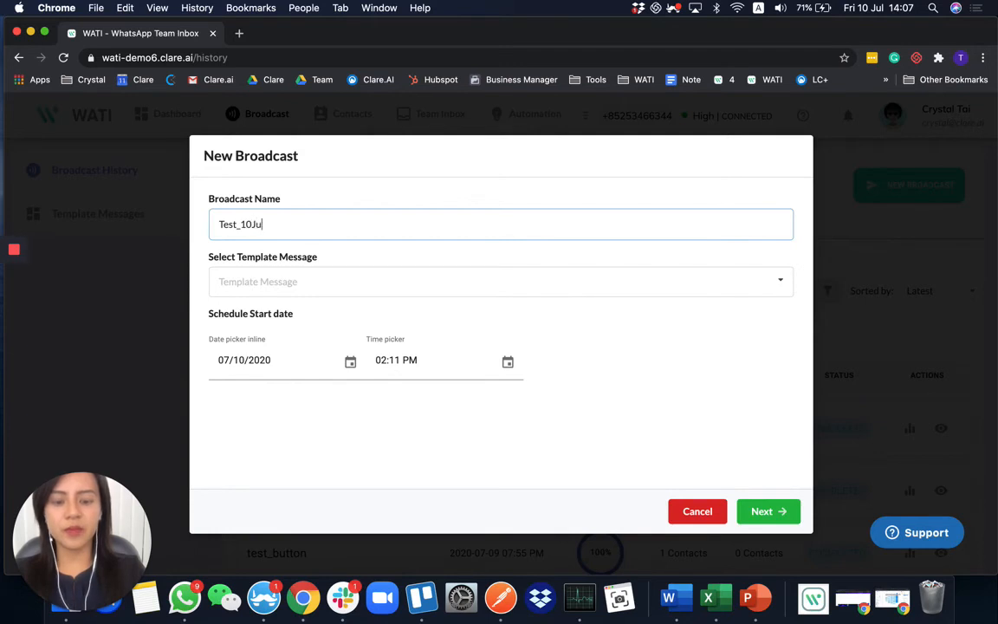
type("ly")
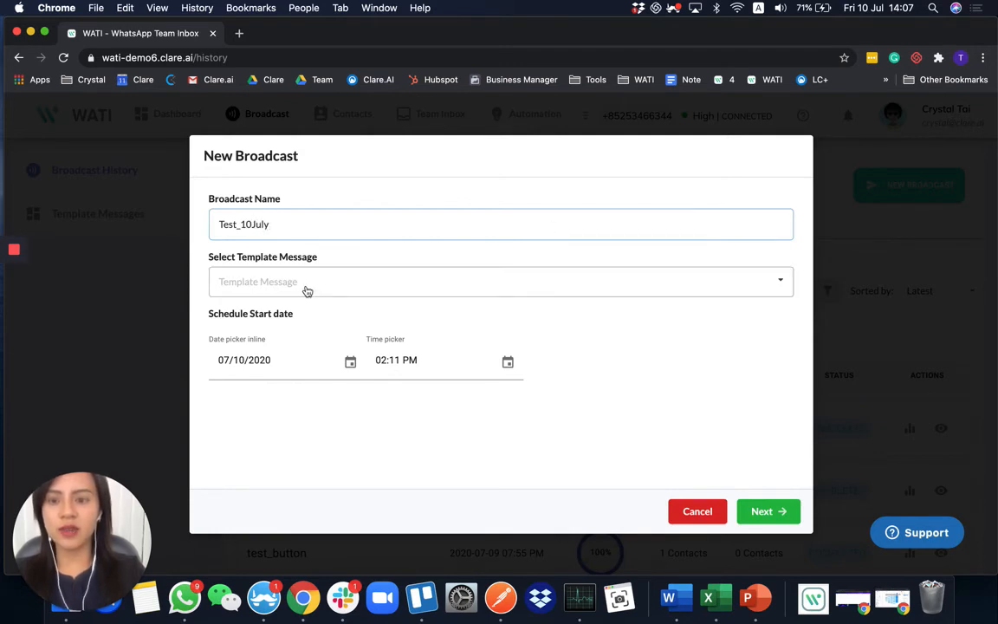
- Select the wati_text_10july template and continue to recipients
left_click(501, 281)
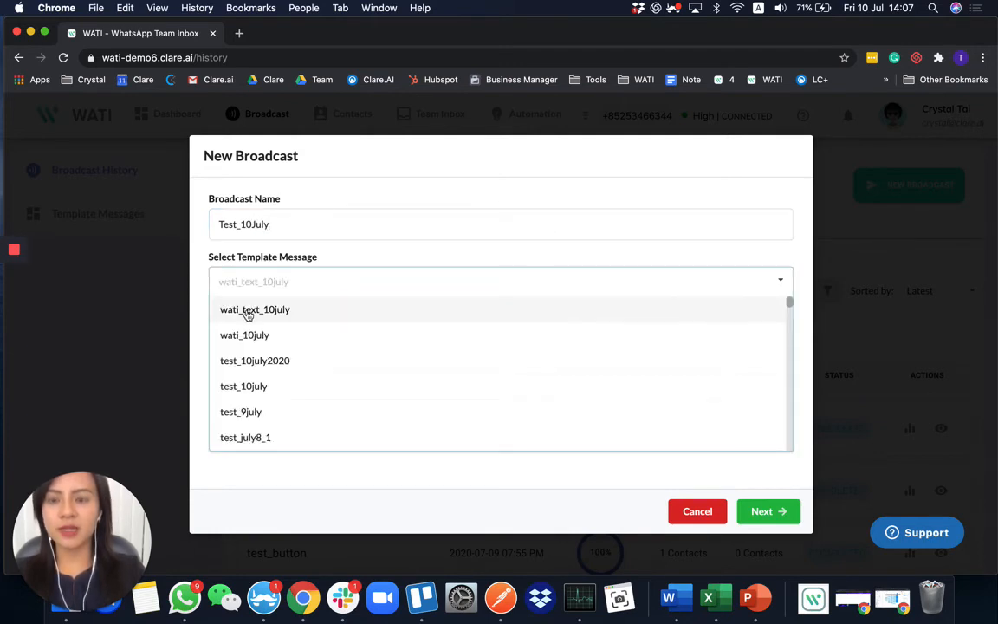
left_click(255, 309)
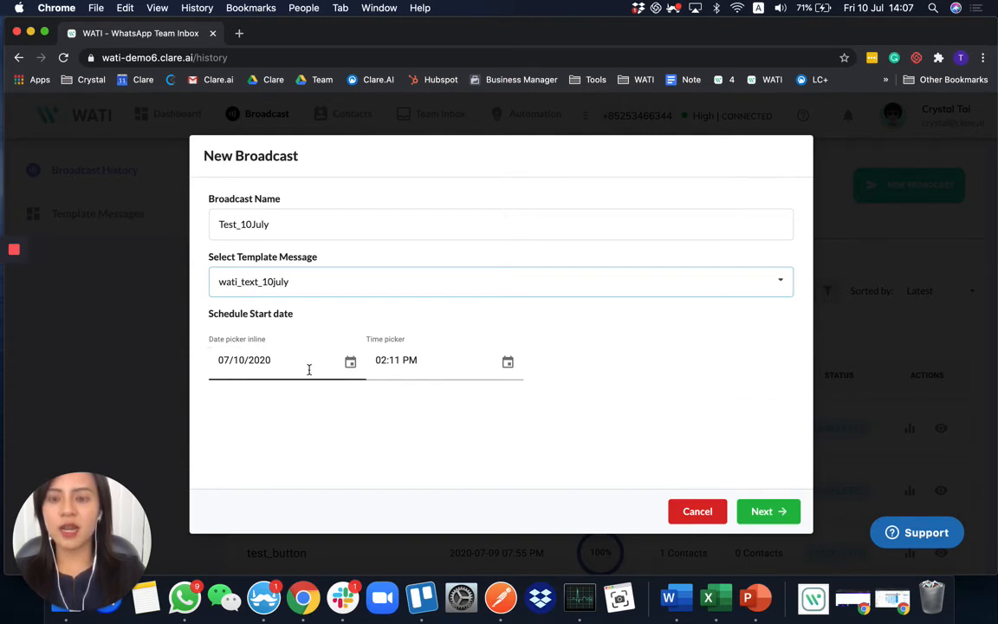
mouse_move(742, 155)
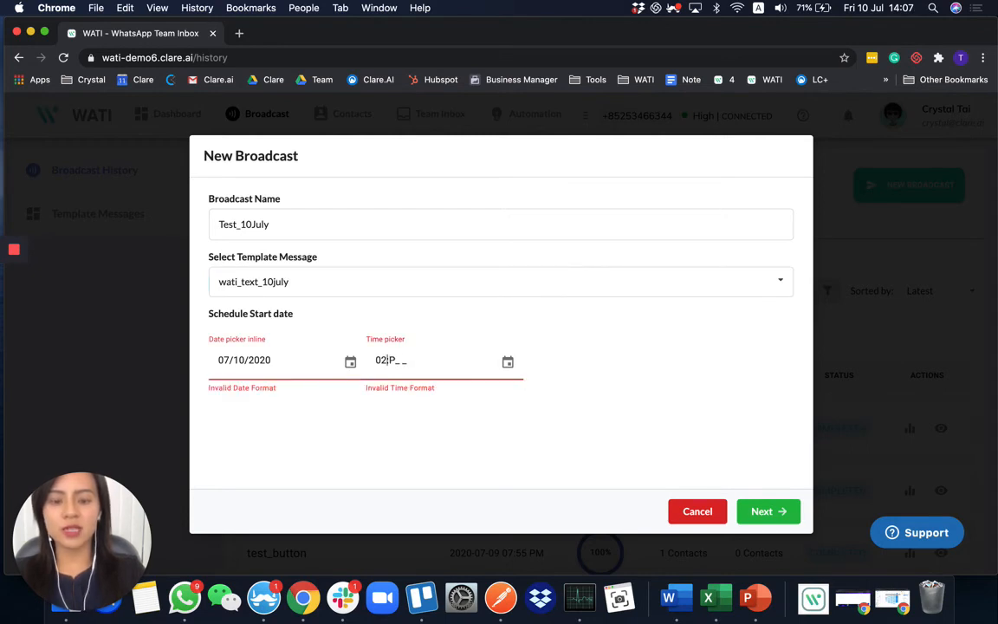
left_click(769, 511)
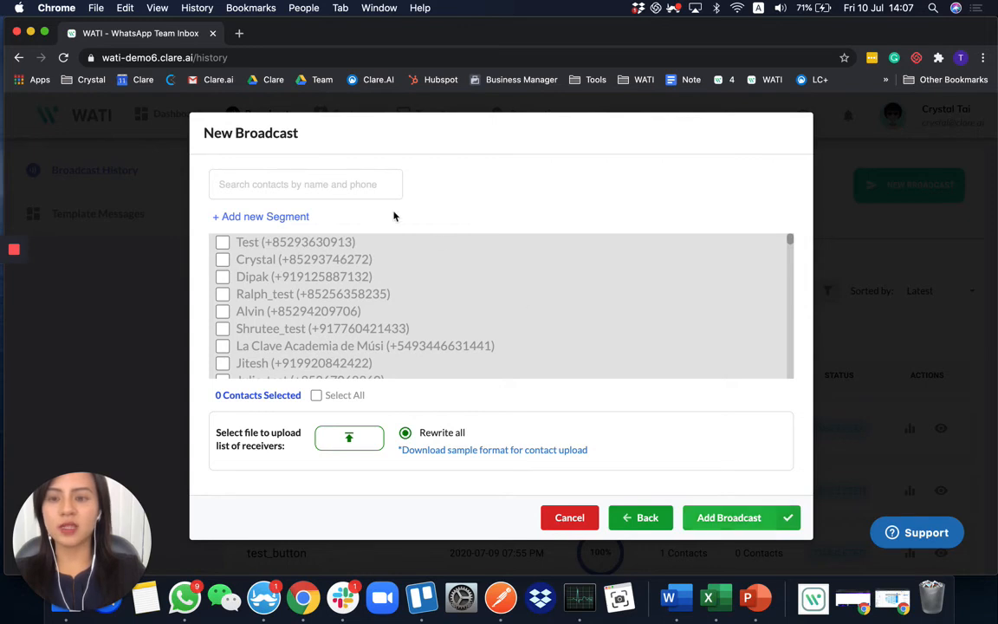
- Select Crystal and add a filter segment: member Contain vip
left_click(222, 260)
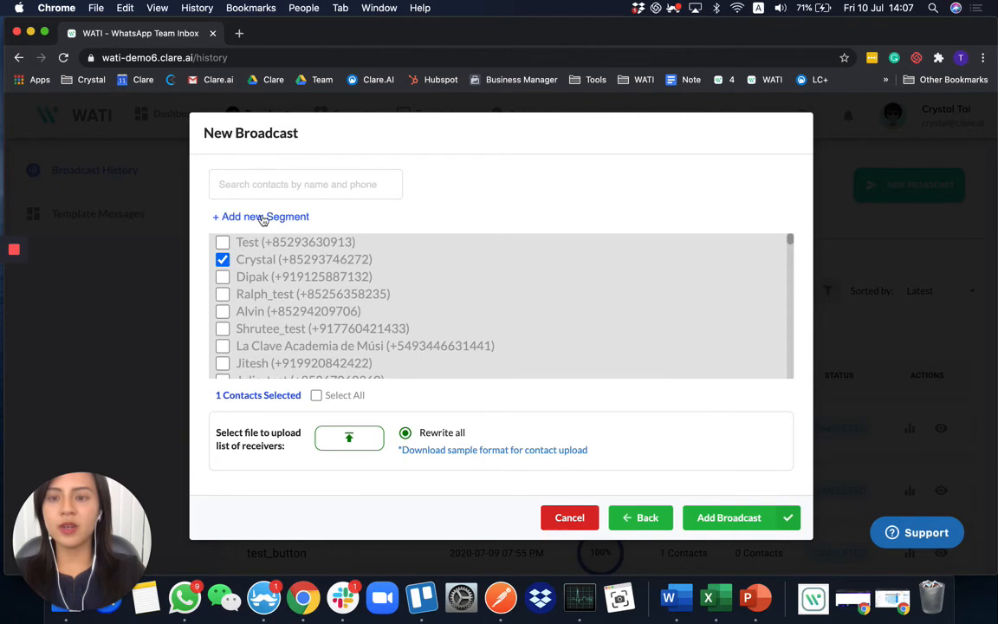
left_click(260, 217)
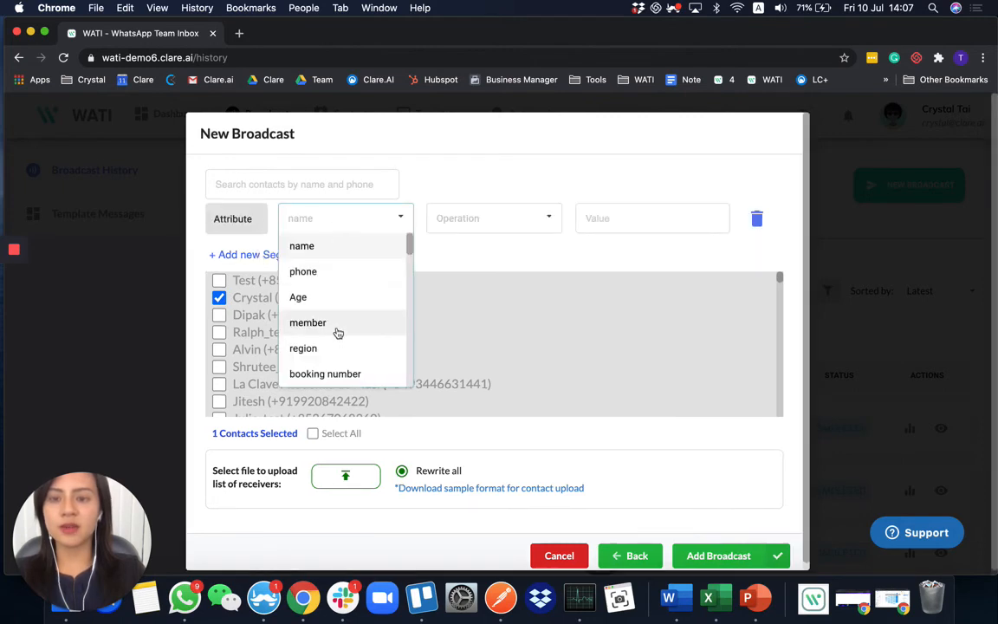
left_click(308, 322)
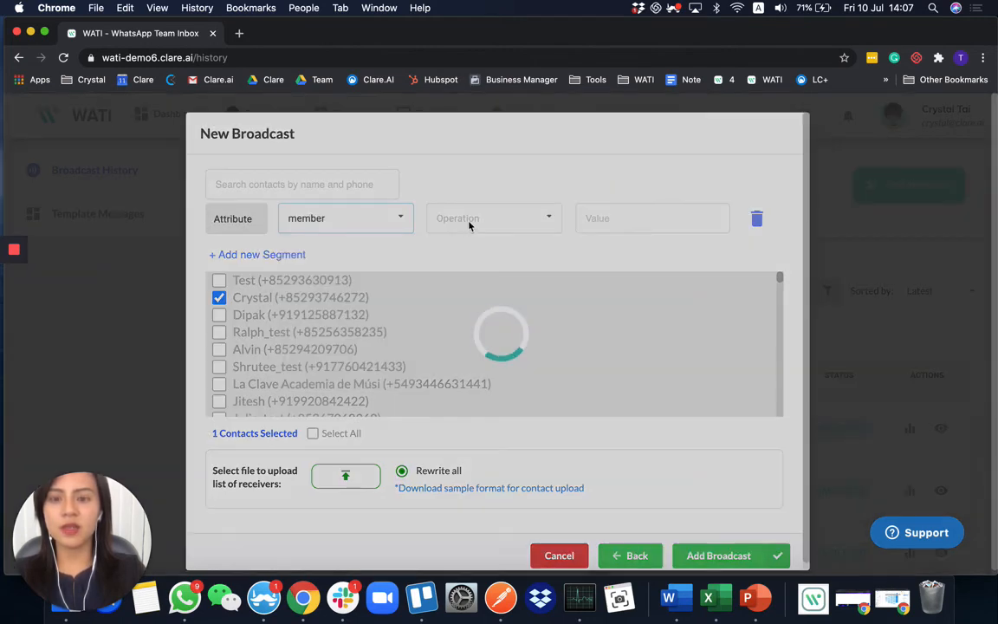
left_click(494, 219)
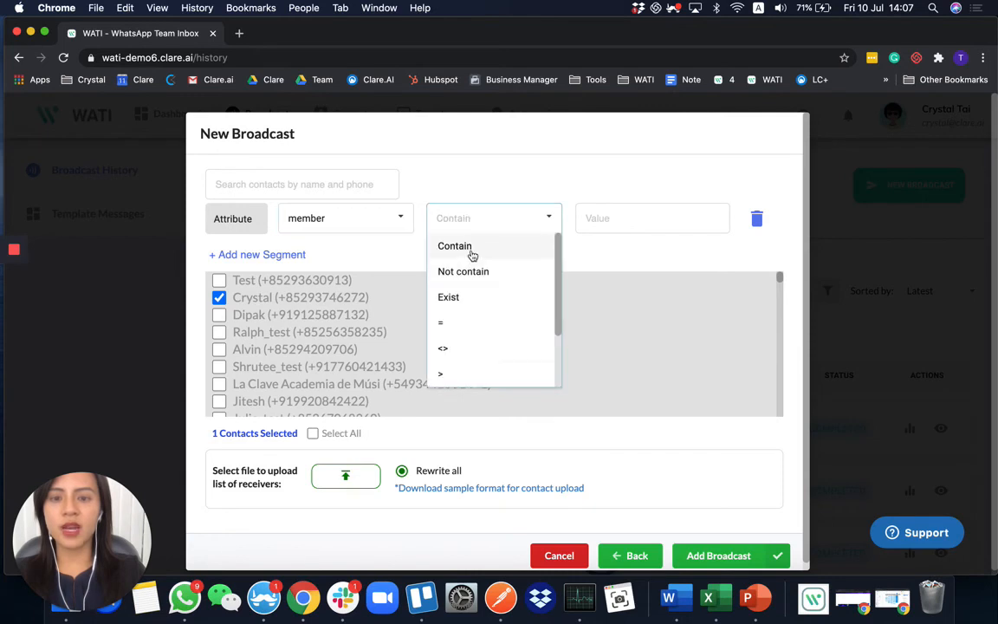
left_click(454, 246)
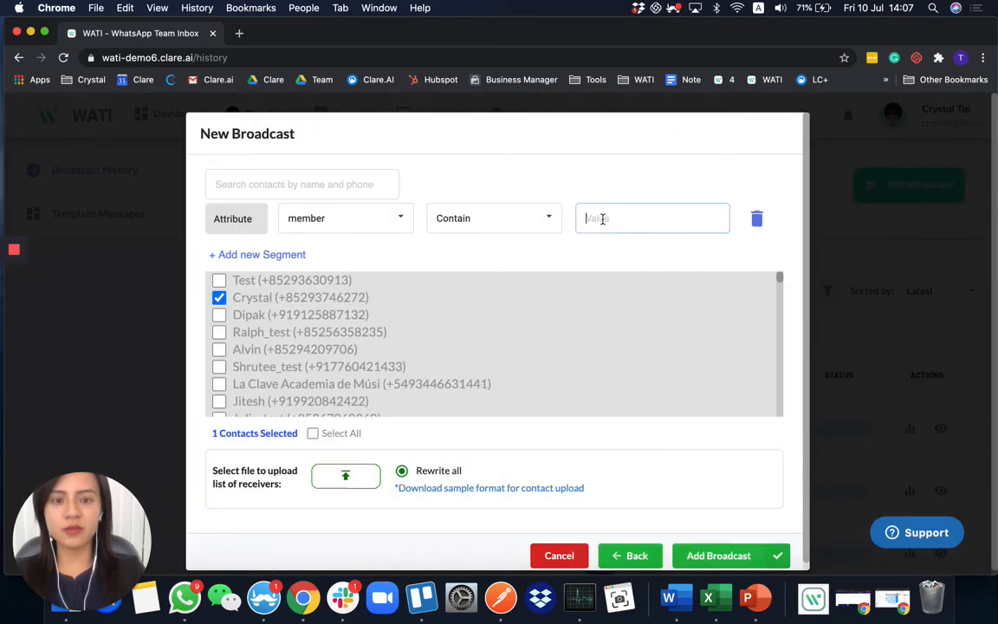
type("vip")
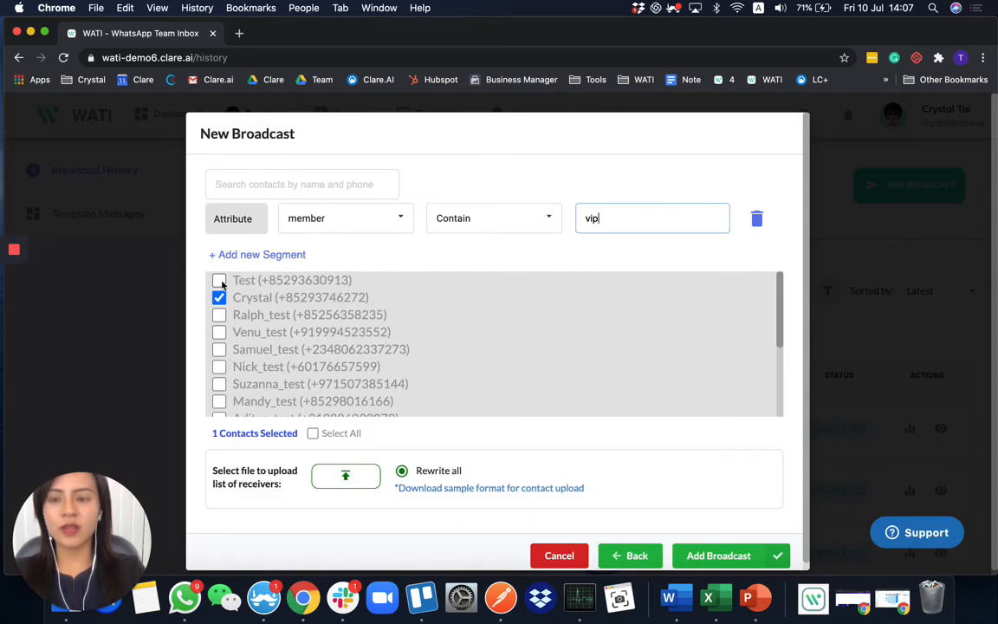
- Leave Ralph_test unselected and send the broadcast to Crystal only
left_click(219, 316)
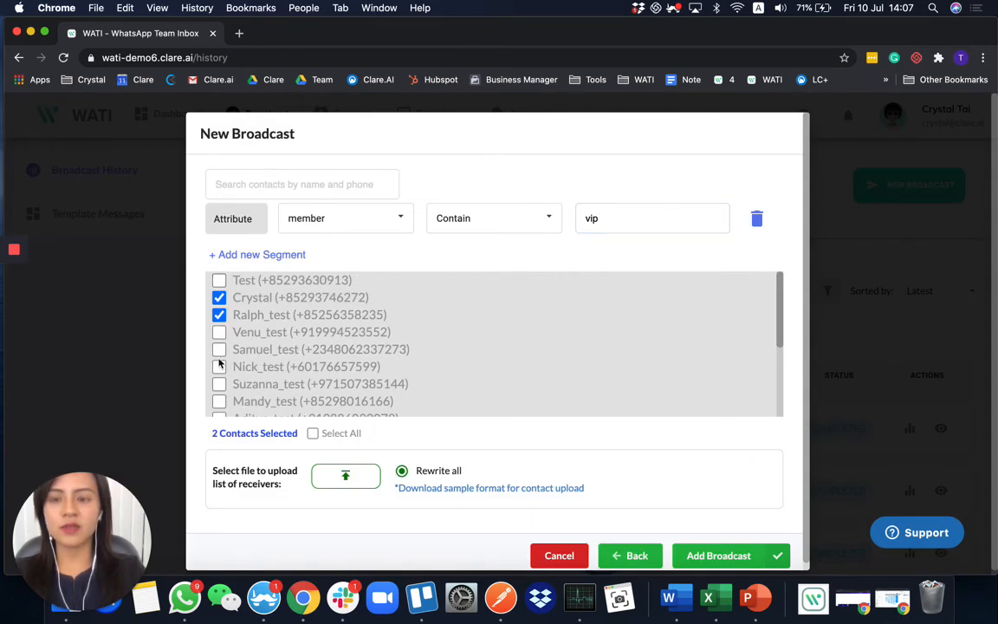
left_click(218, 315)
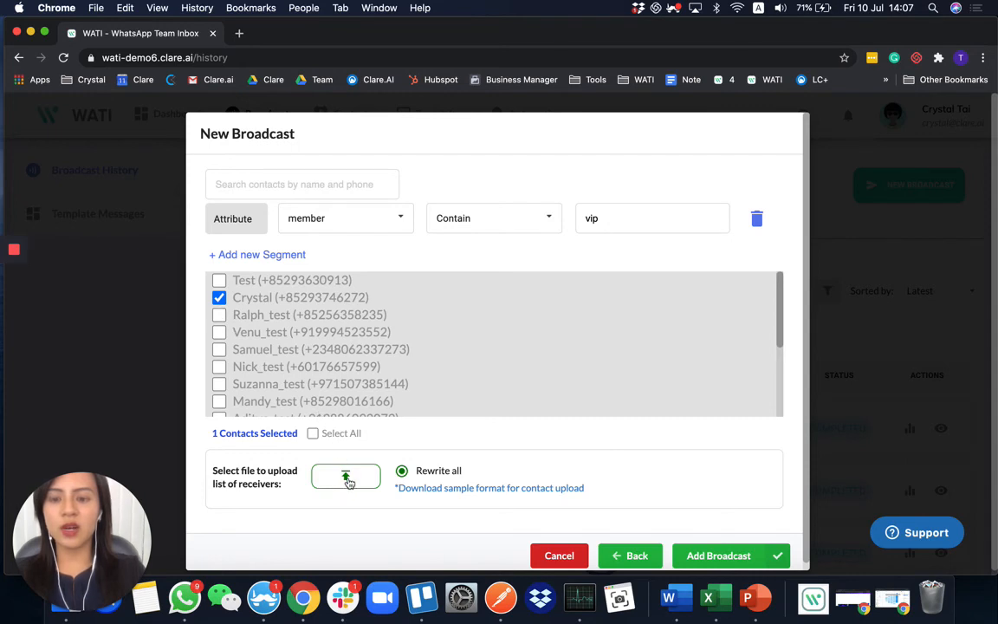
mouse_move(326, 477)
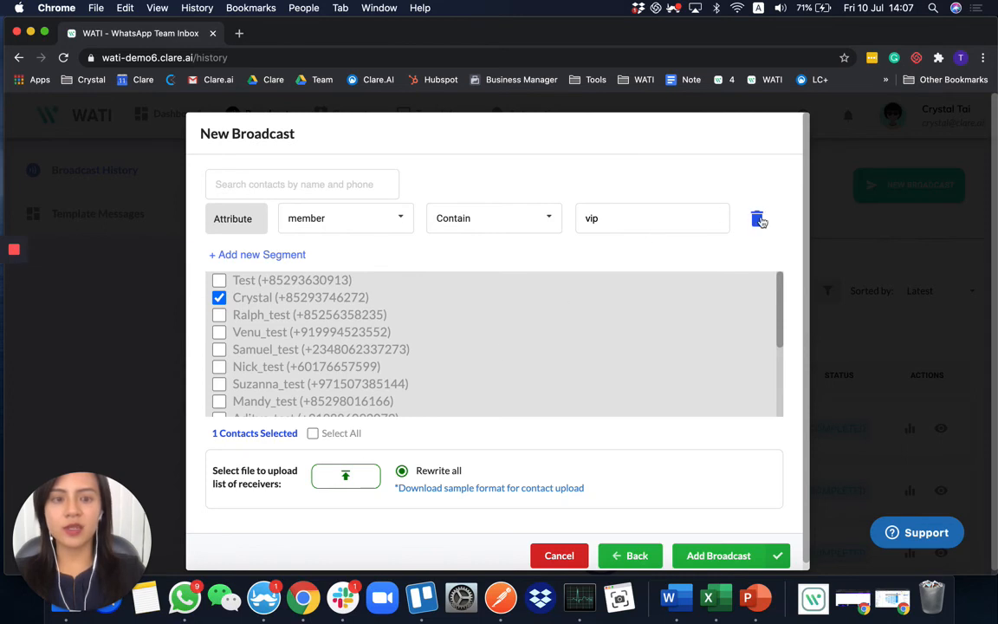
left_click(757, 218)
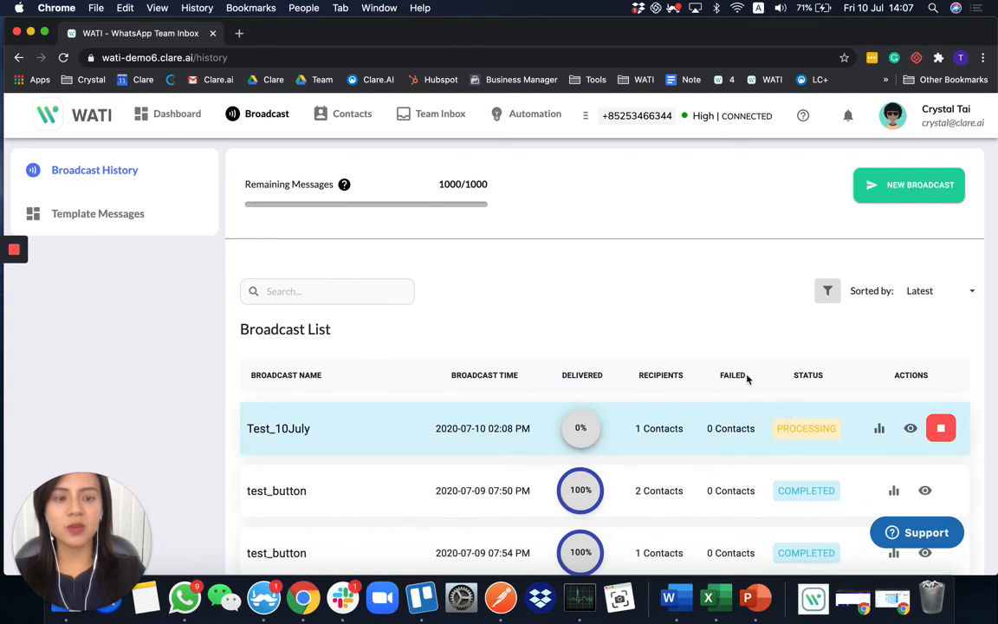
- Preview the template used by the Test_10July broadcast
scroll("down", 3)
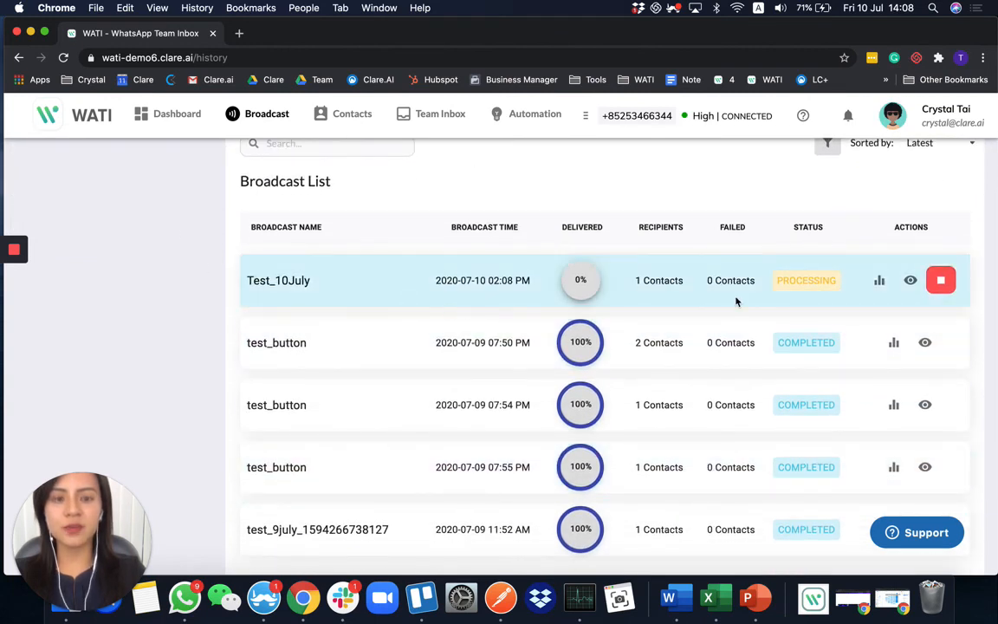
mouse_move(769, 287)
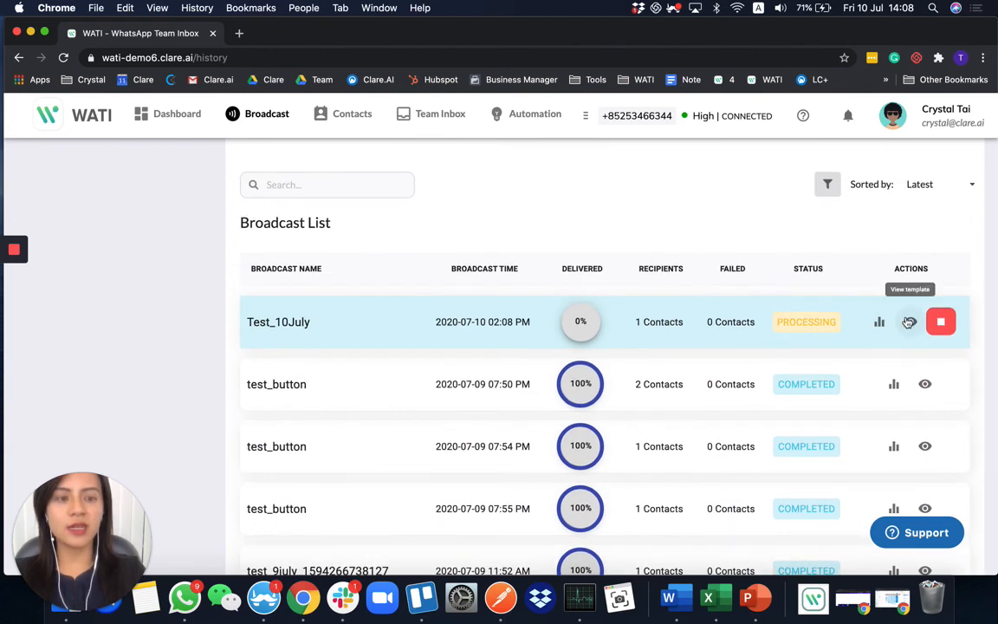
left_click(908, 320)
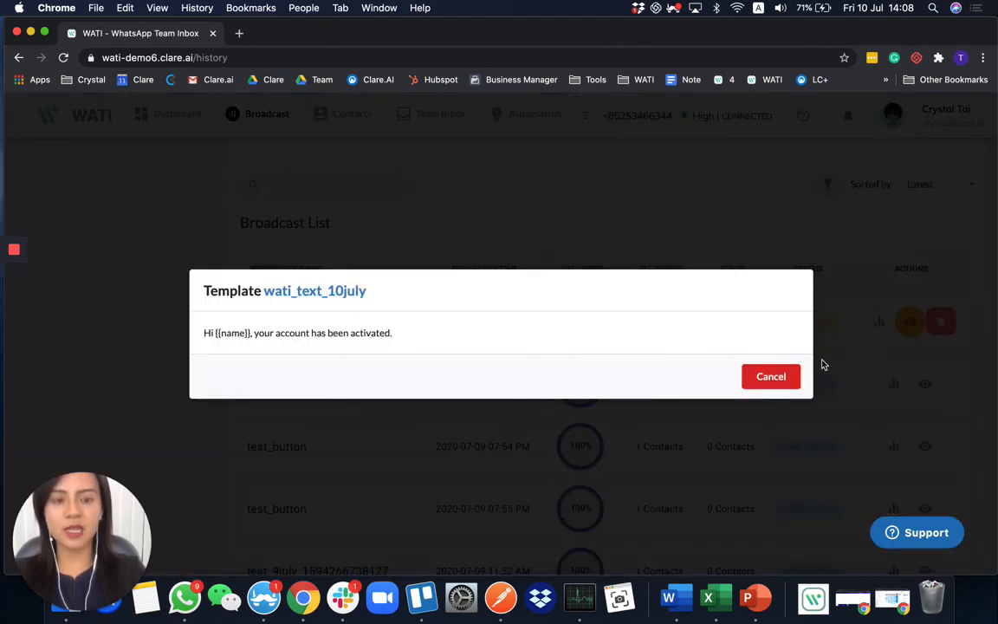
left_click(769, 376)
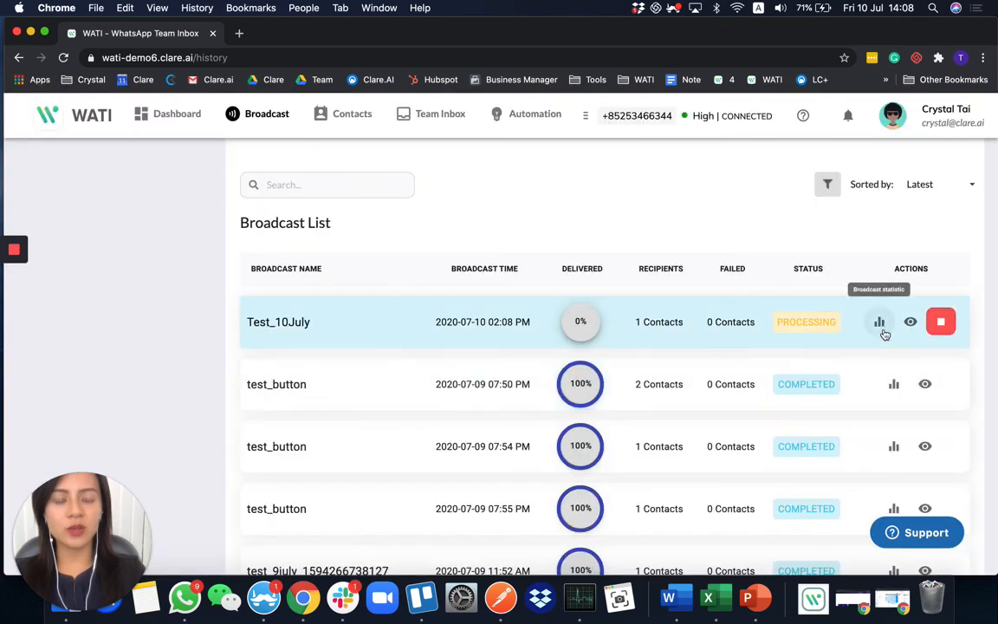
- Check the delivery statistics show the message DELIVERED
left_click(878, 321)
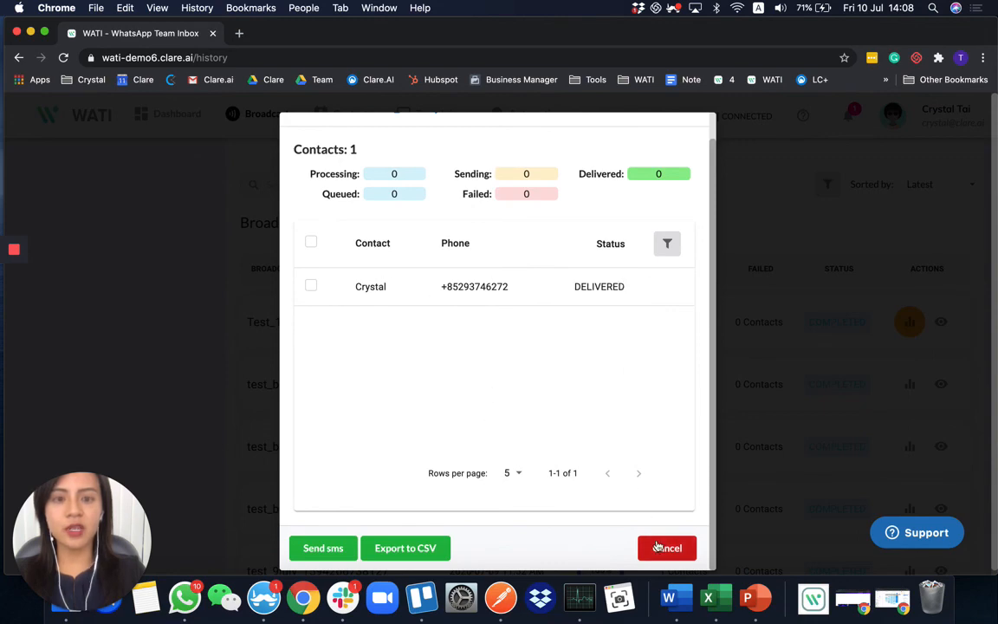
left_click(667, 547)
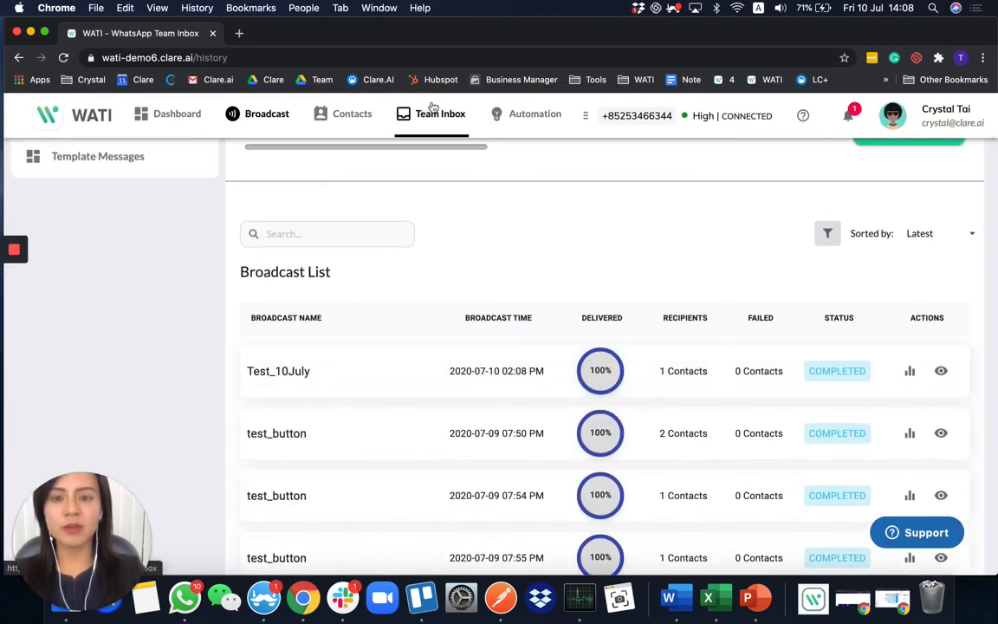
- Open Crystal's conversation in Team Inbox showing the activation message
left_click(440, 115)
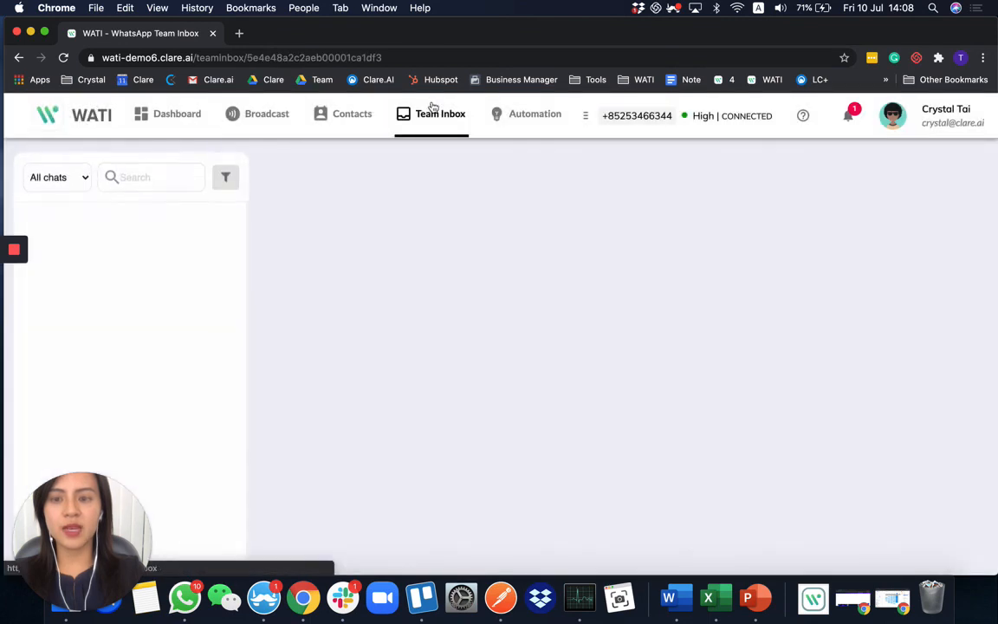
left_click(440, 114)
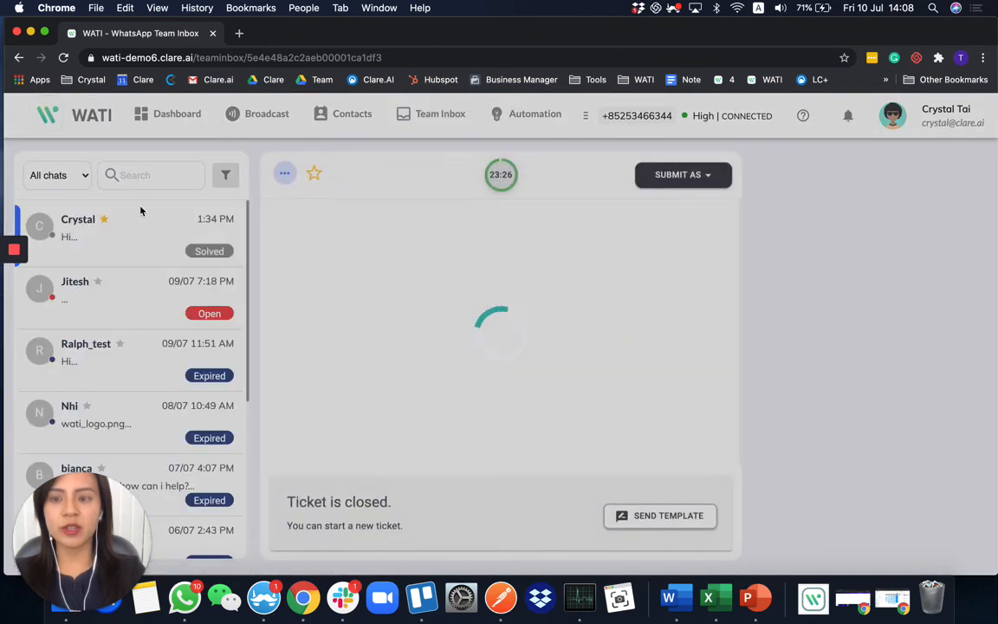
left_click(87, 234)
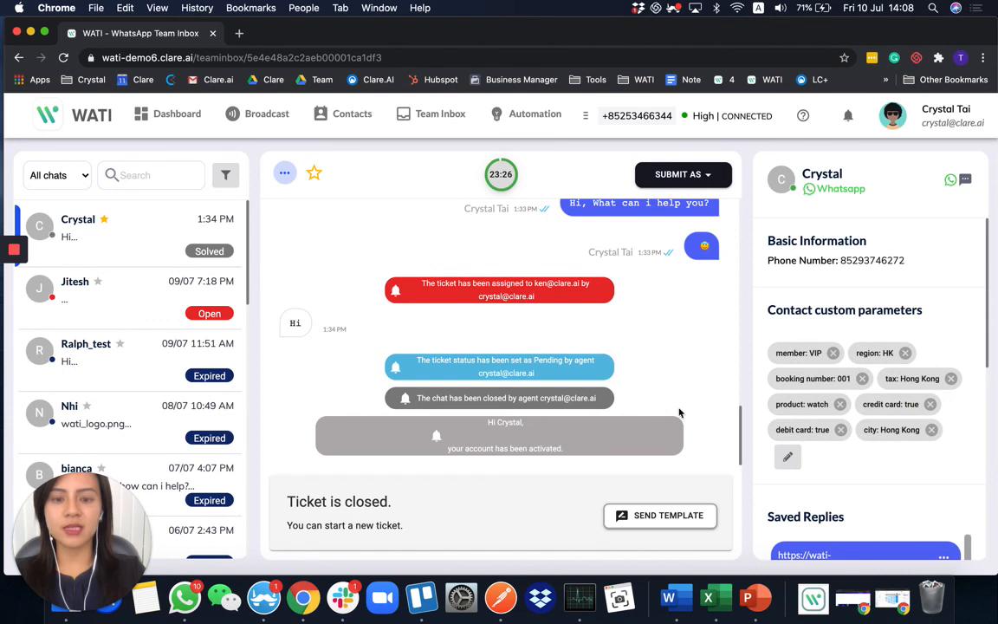
mouse_move(314, 459)
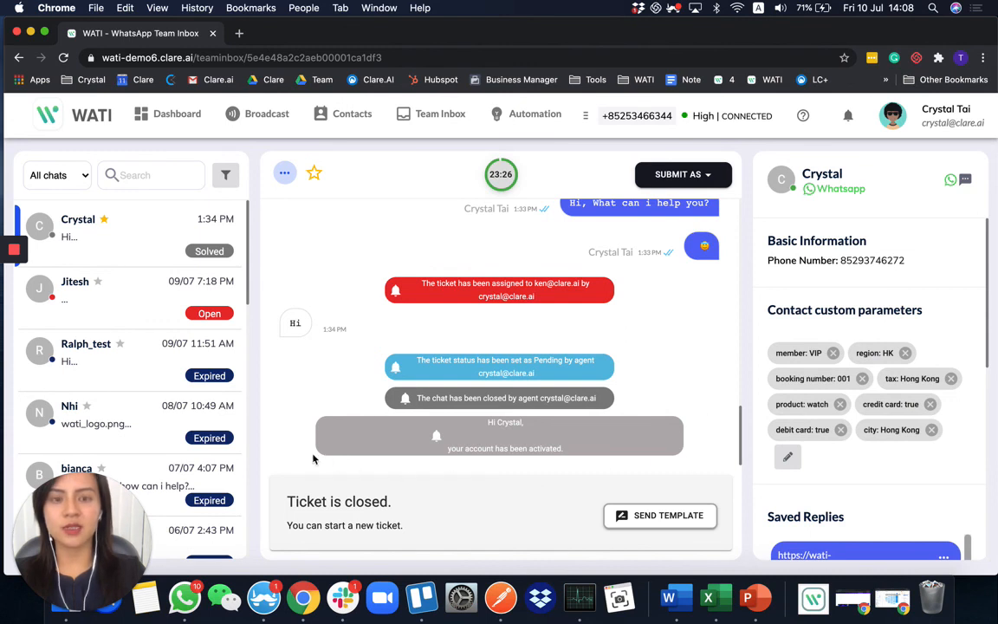